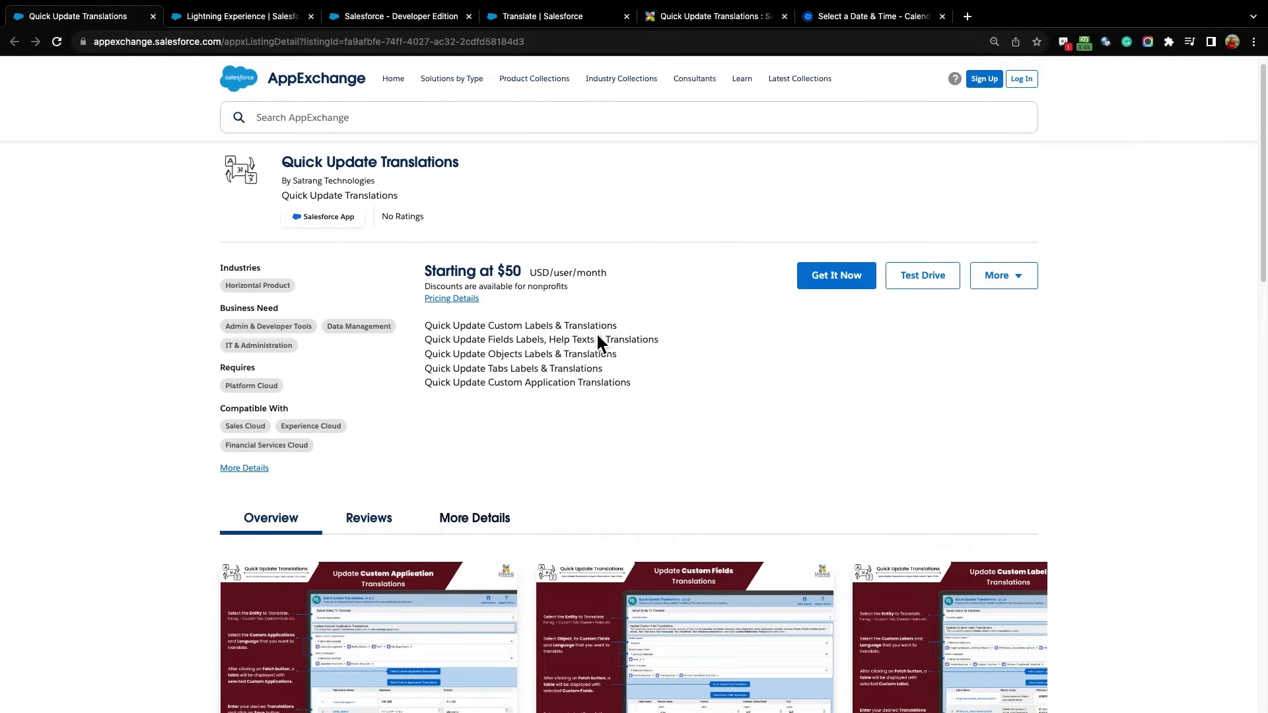
mouse_move(538, 375)
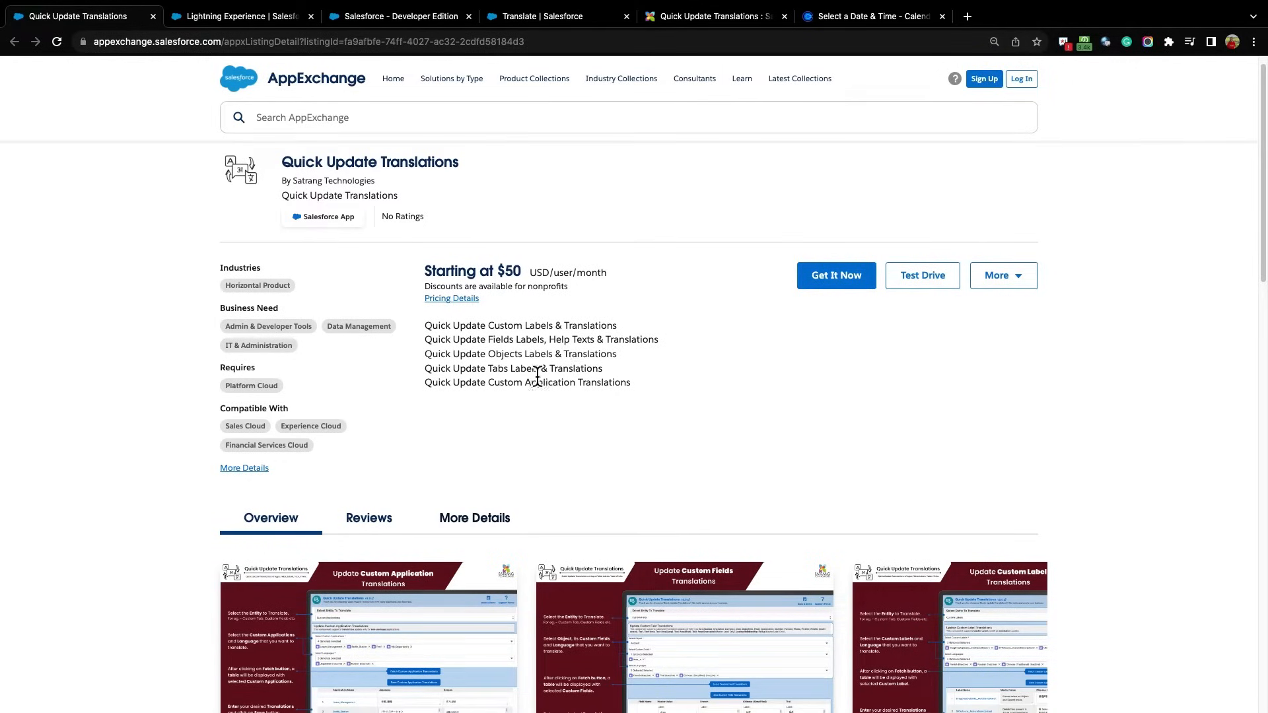
mouse_move(956, 438)
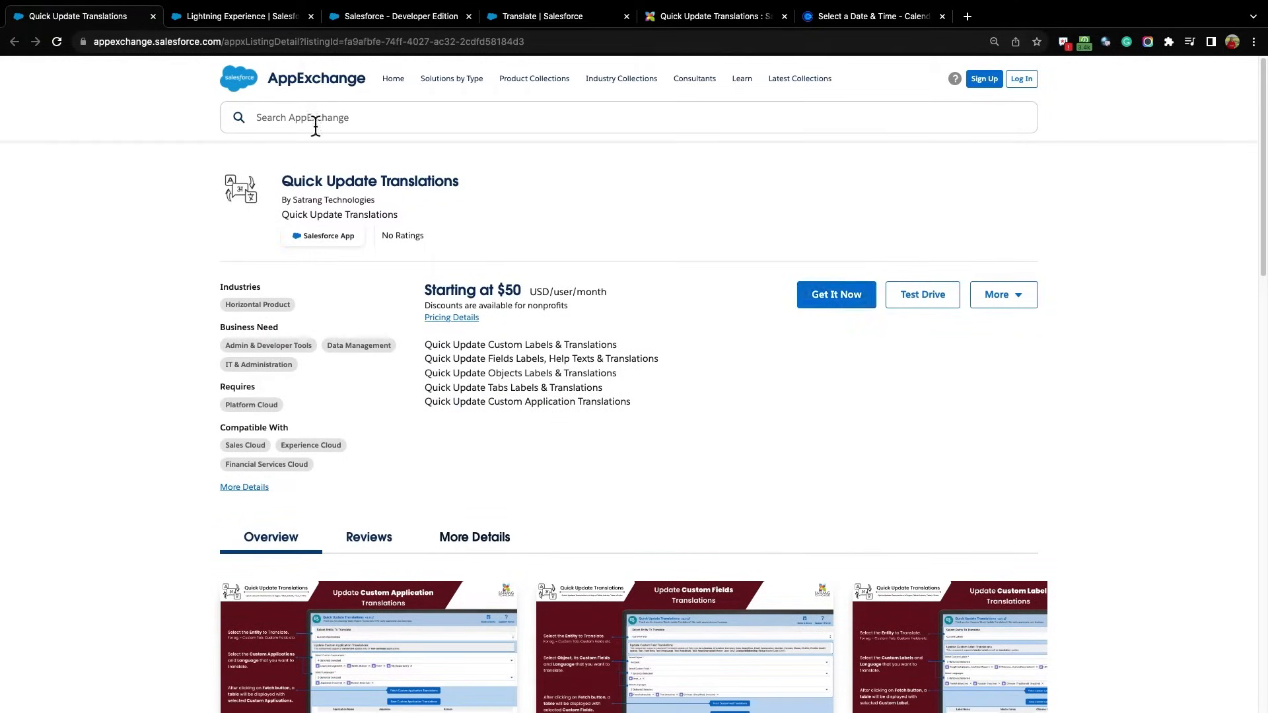
Show the Select Entity To Translate choices on the Quick Update Translations page
click(240, 18)
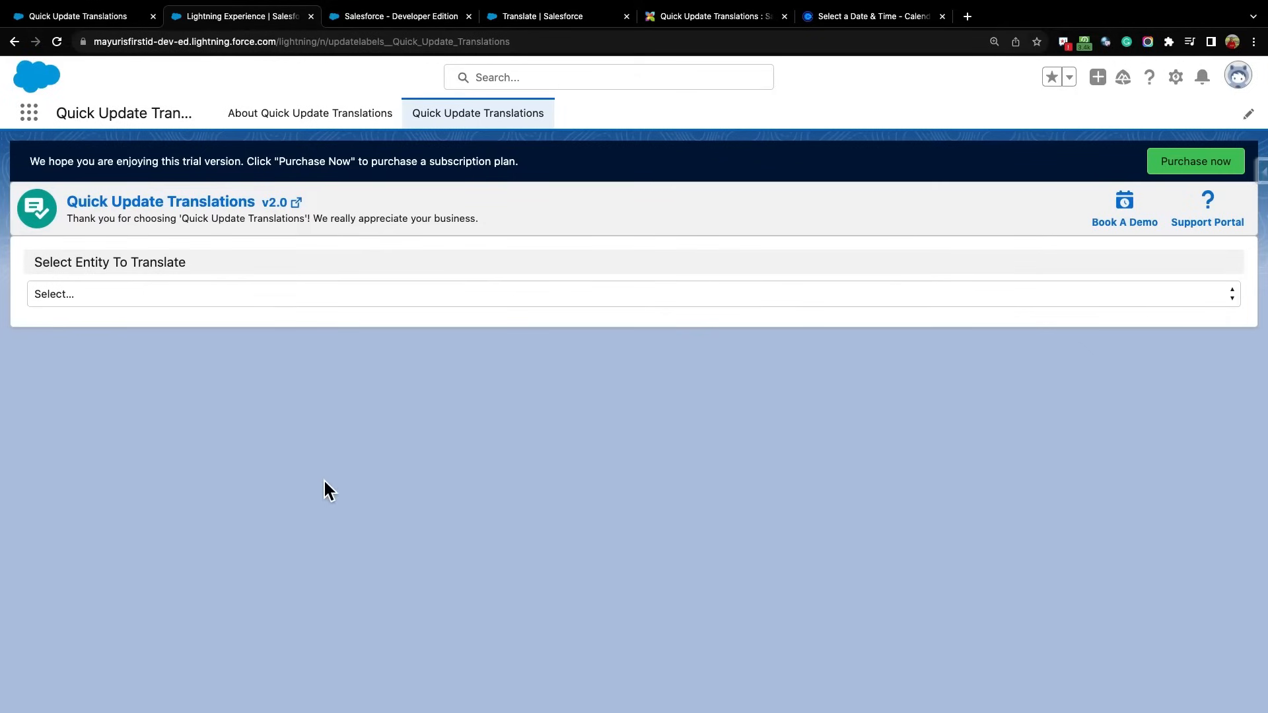
mouse_move(430, 351)
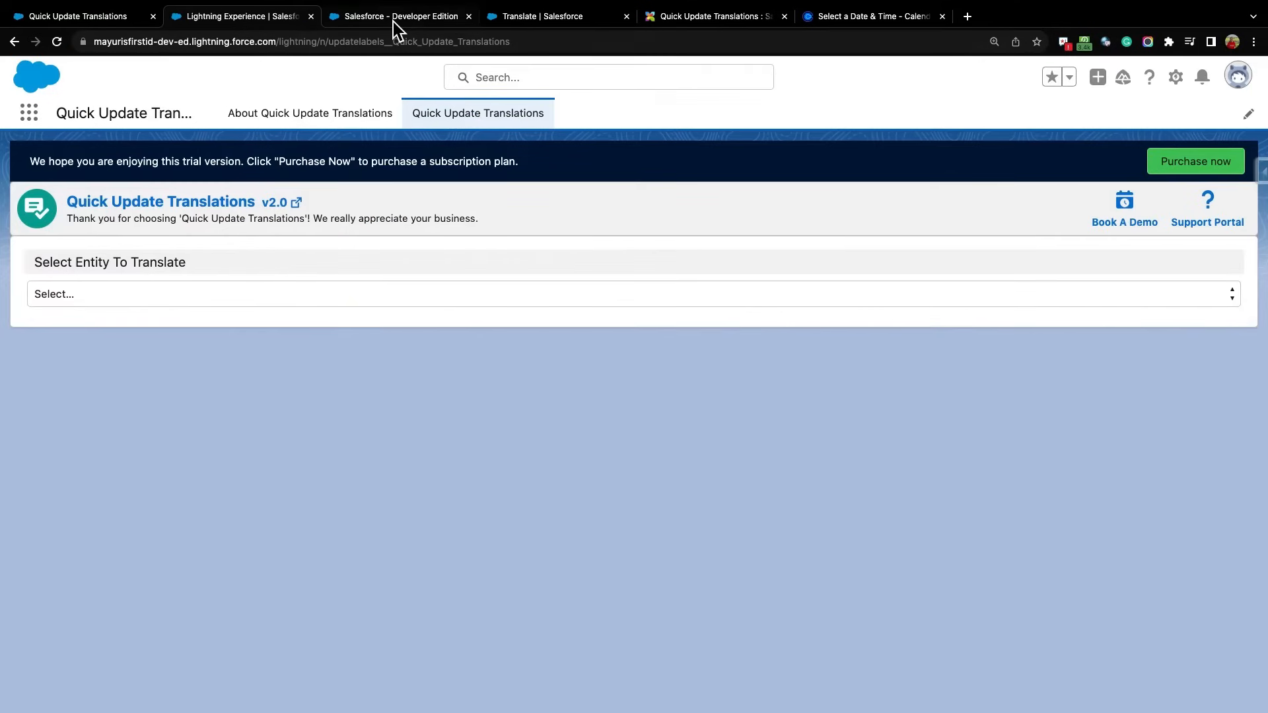
click(399, 16)
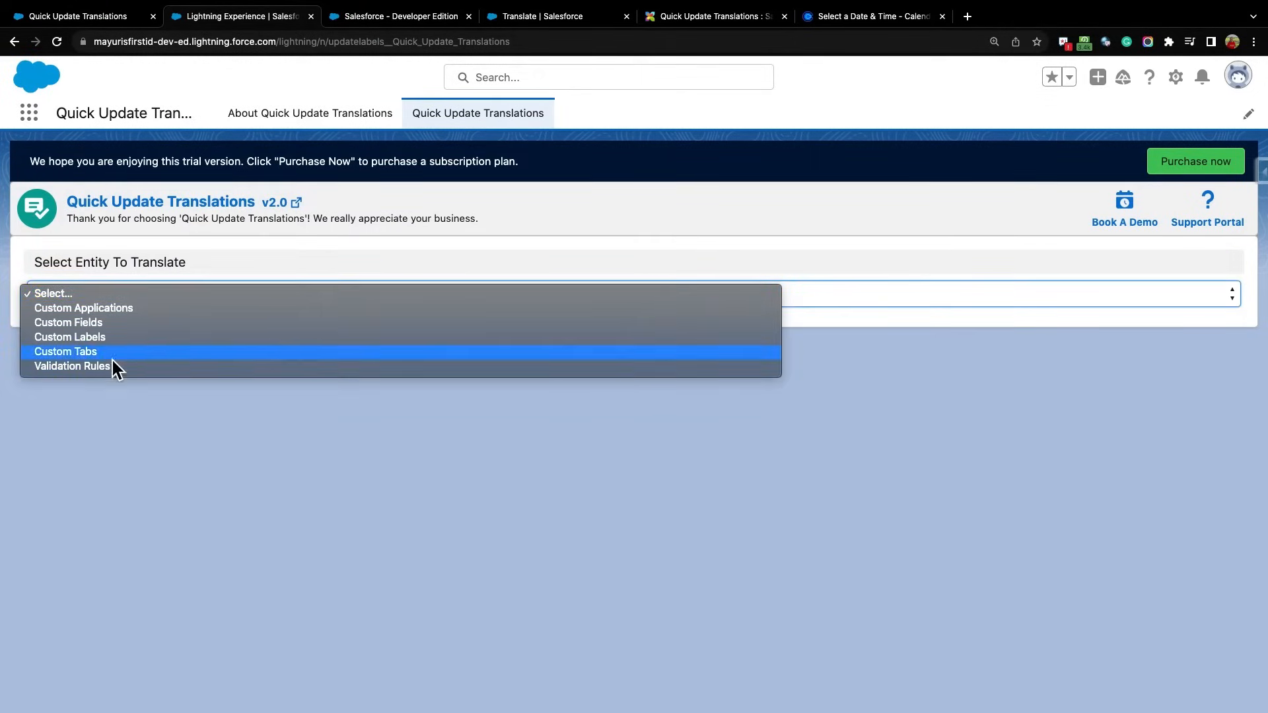
mouse_move(123, 327)
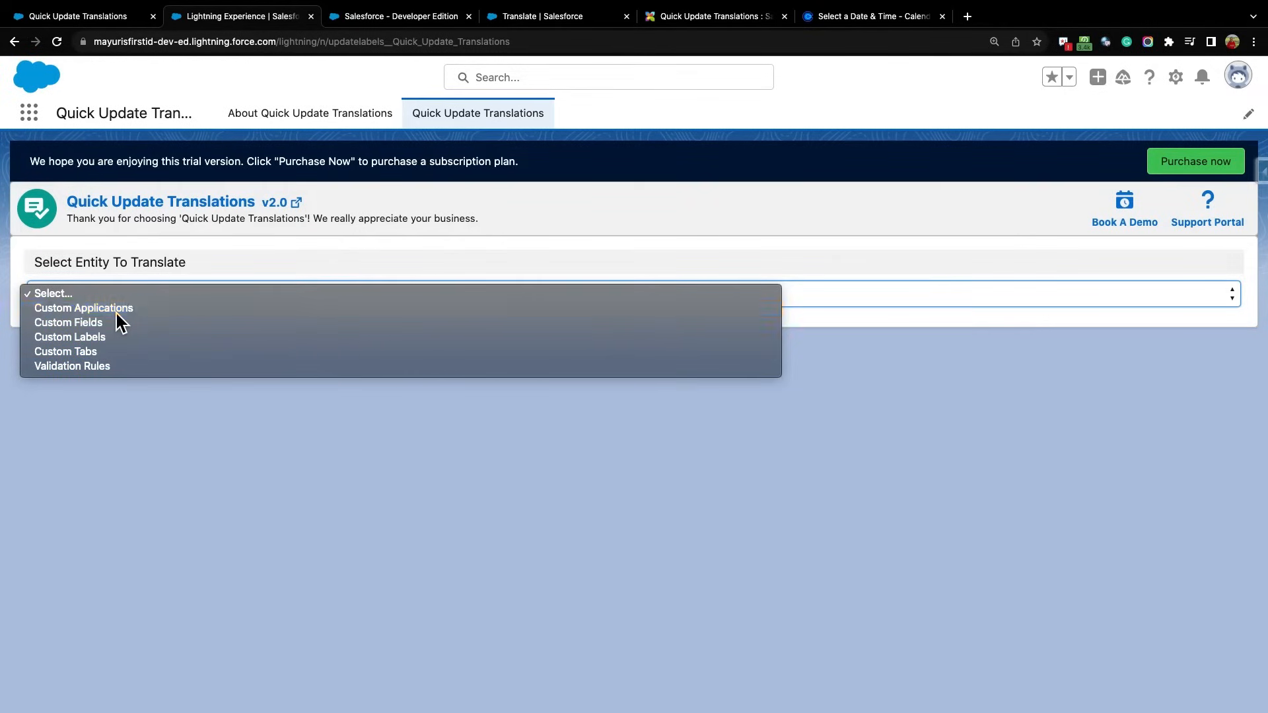
Choose Custom Applications with Battle_Station and Test1 as the applications to translate
click(84, 307)
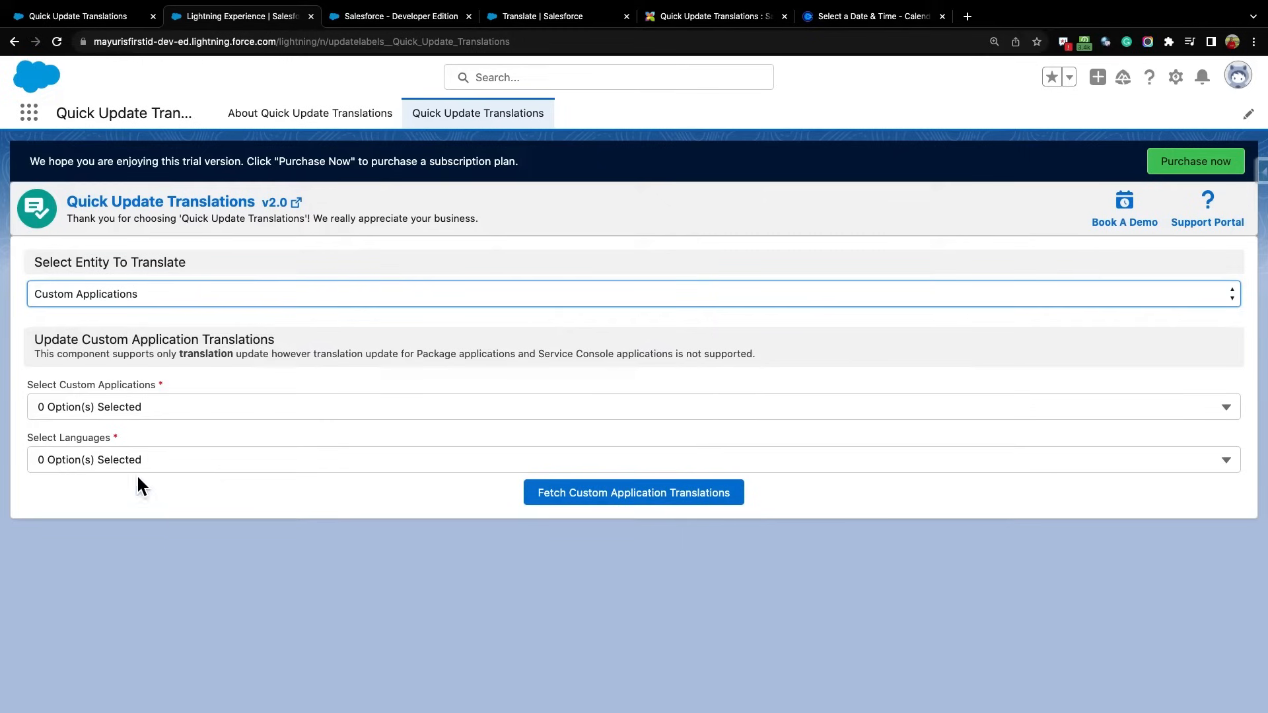
mouse_move(132, 475)
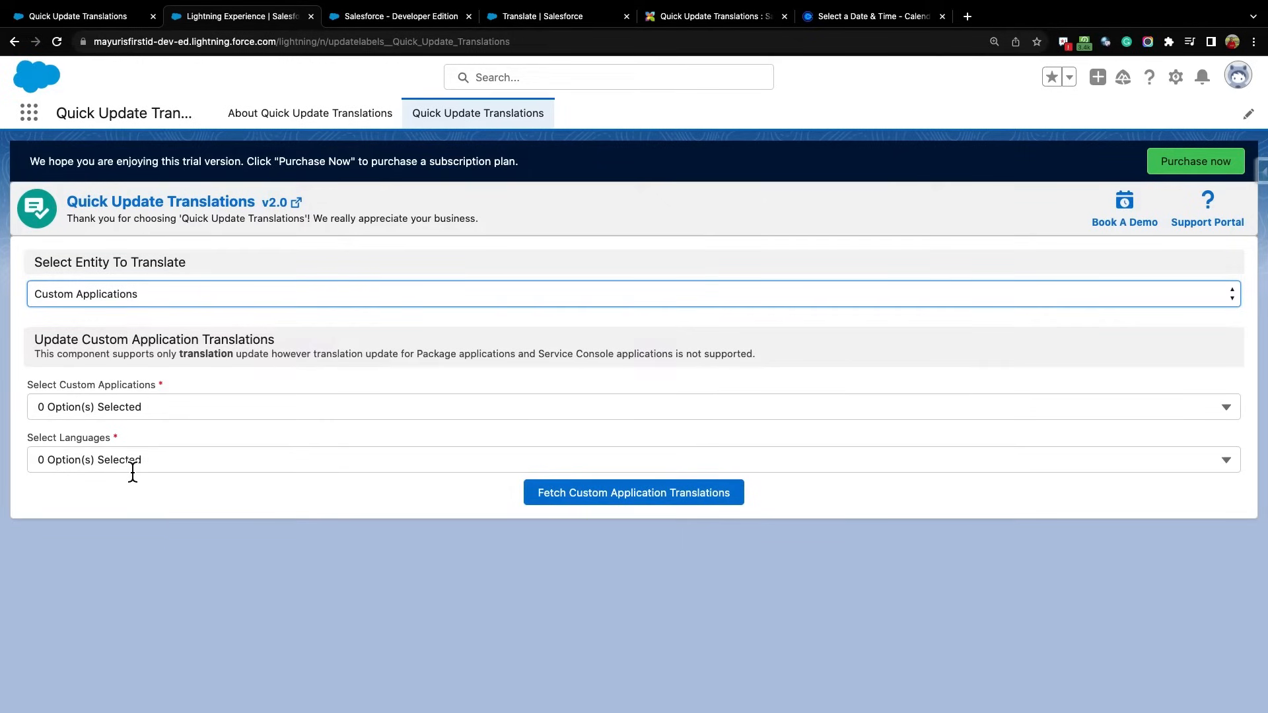
mouse_move(183, 404)
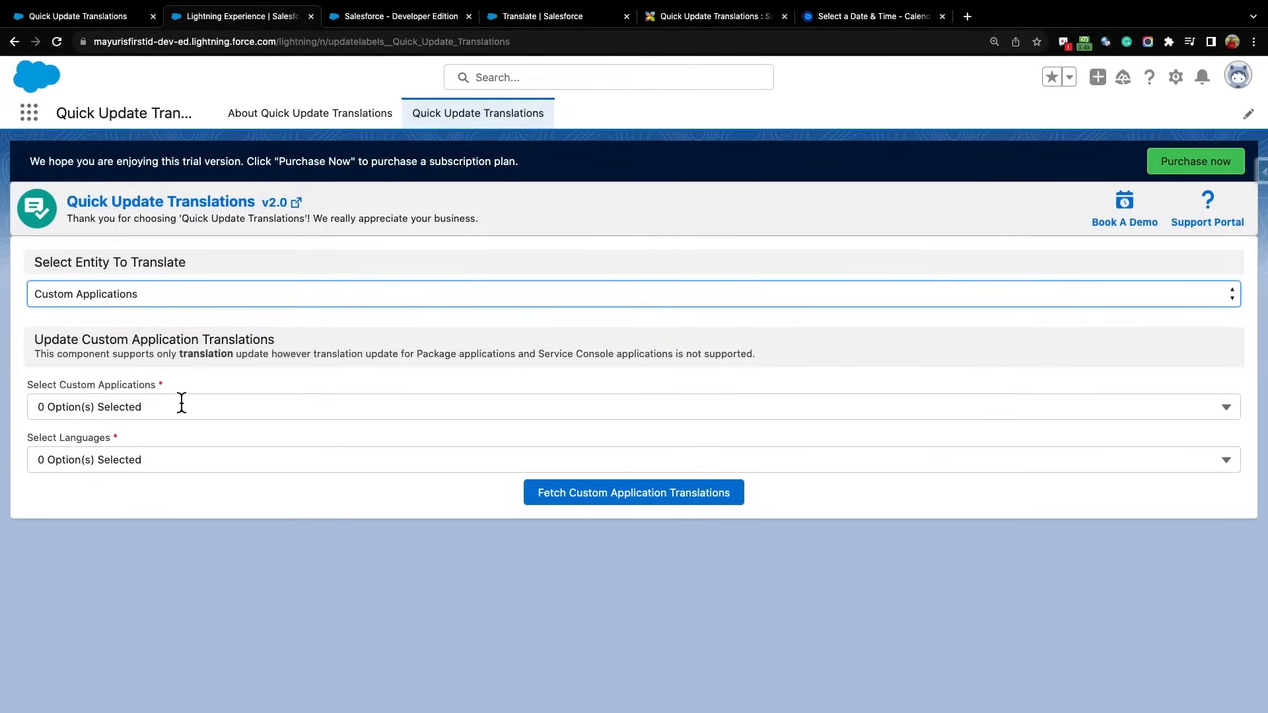
mouse_move(92, 456)
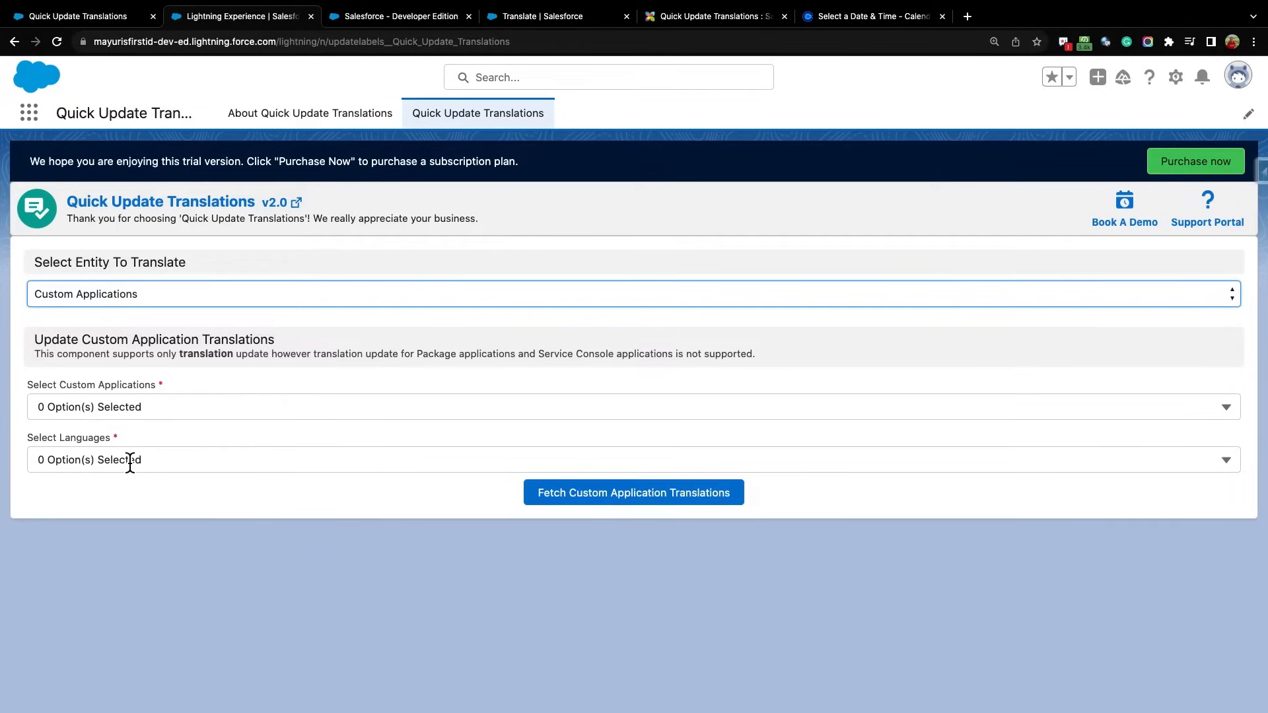
mouse_move(176, 443)
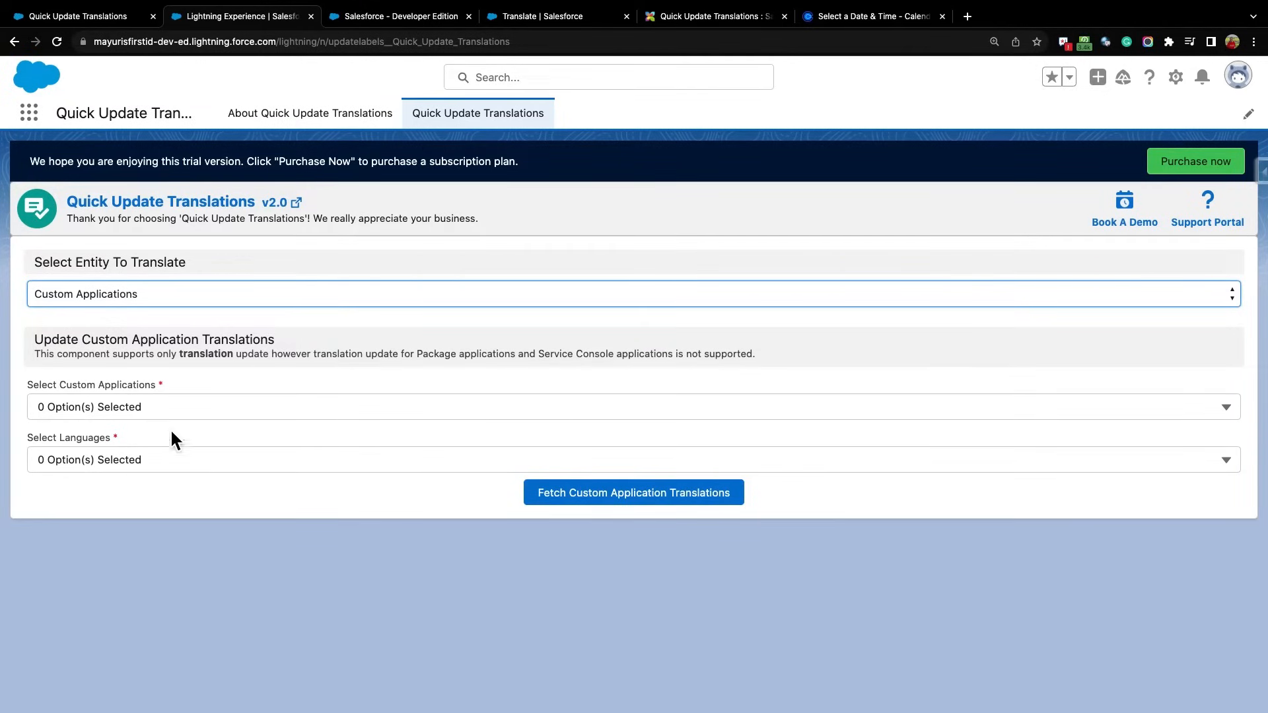
click(632, 407)
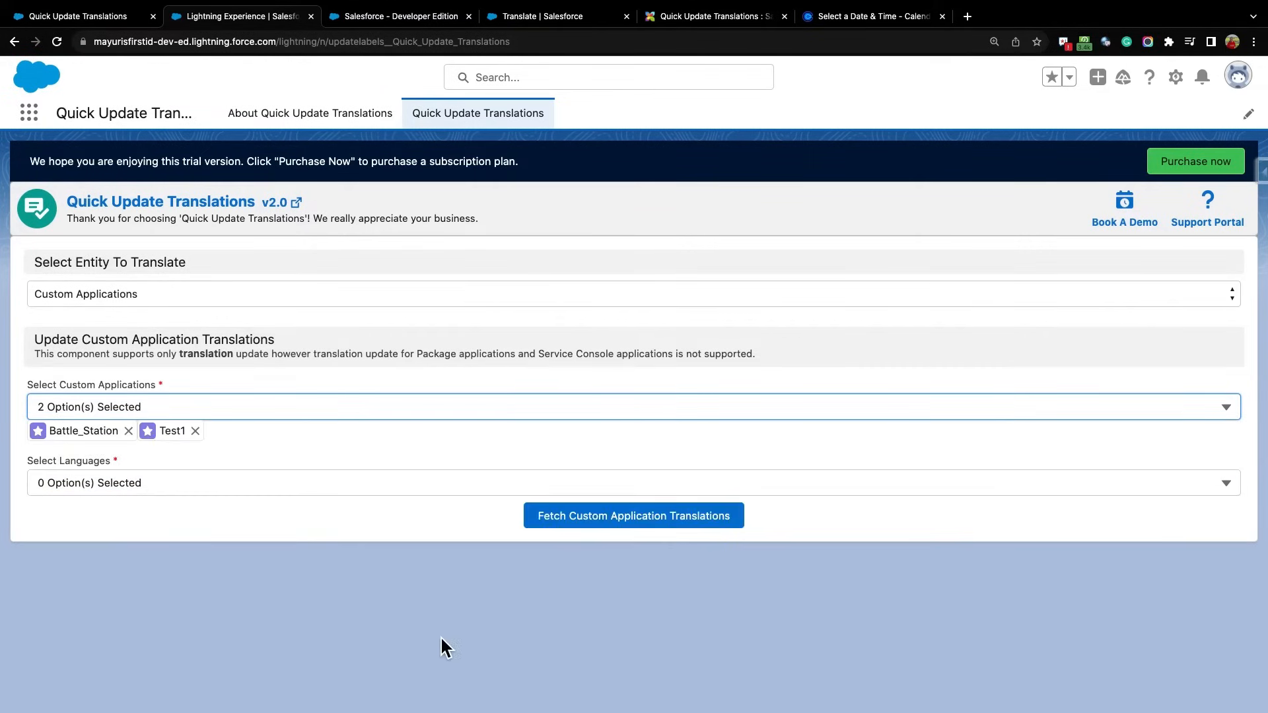
Fetch Danish and German app translations, set Battle_Station to Batt and Test1 to Rest, and save
click(631, 502)
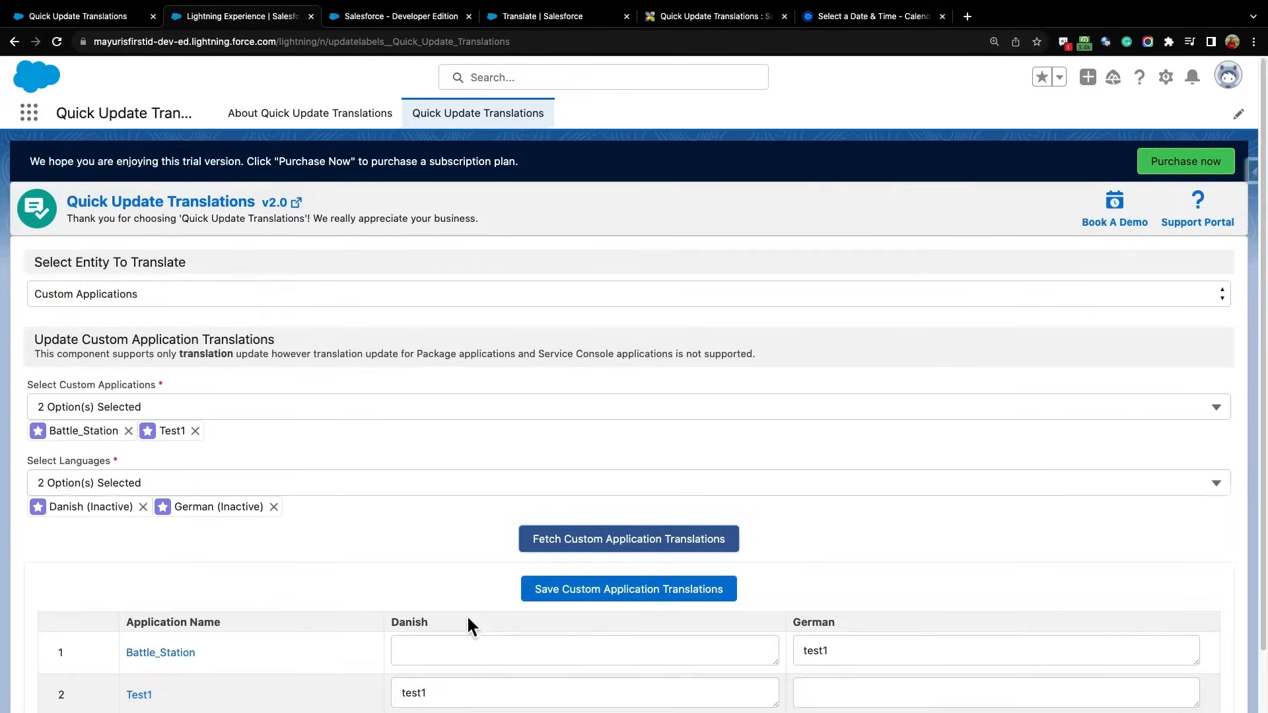
scroll(down, 3)
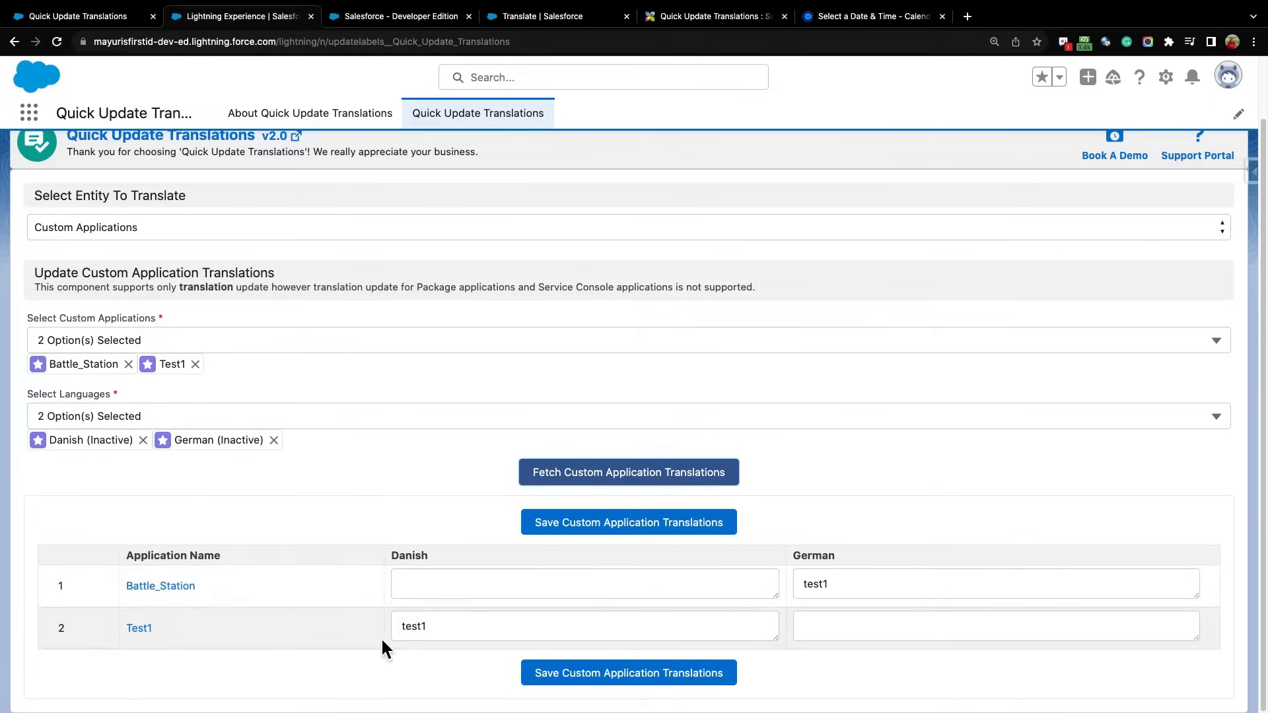
click(581, 584)
text(Batt)
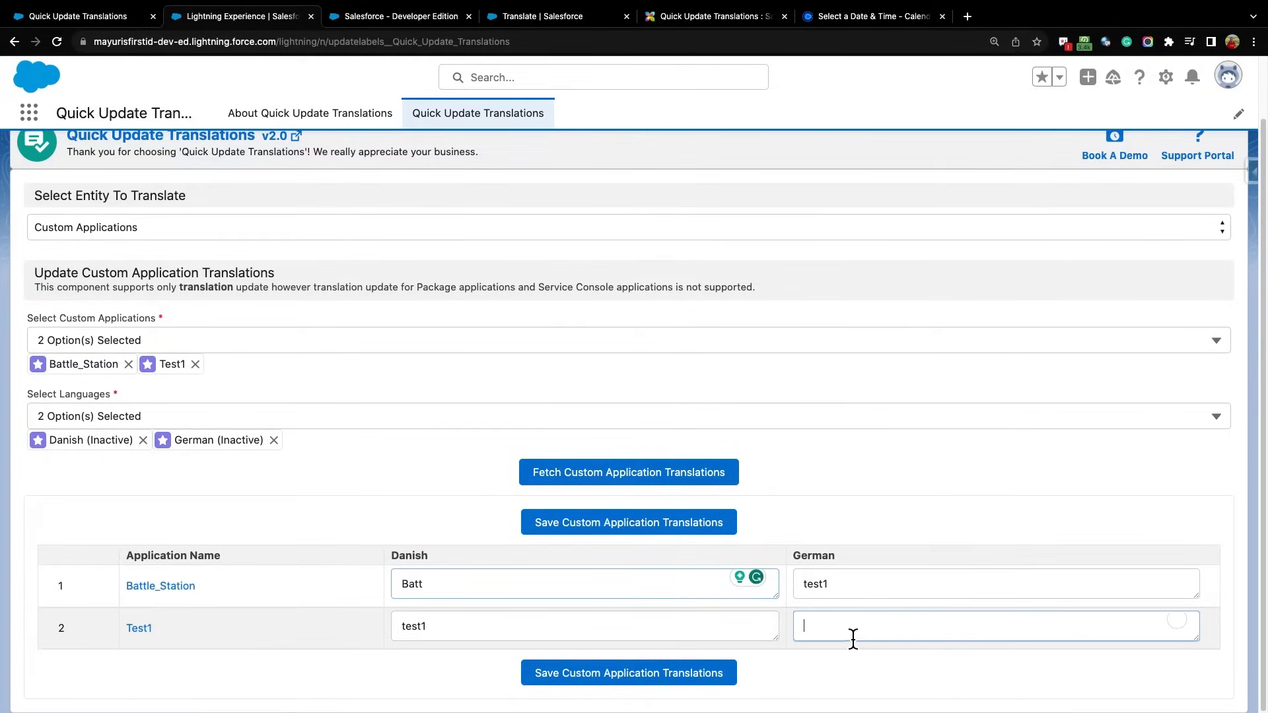
text(Rest)
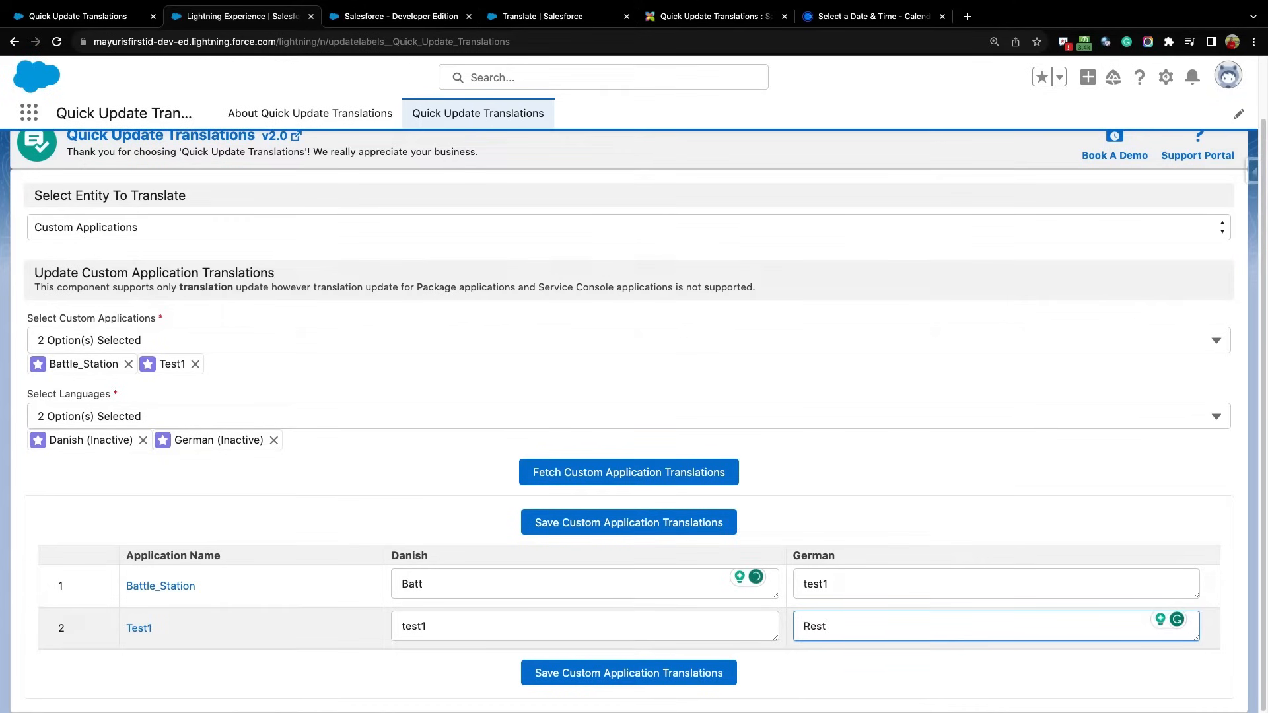
click(628, 523)
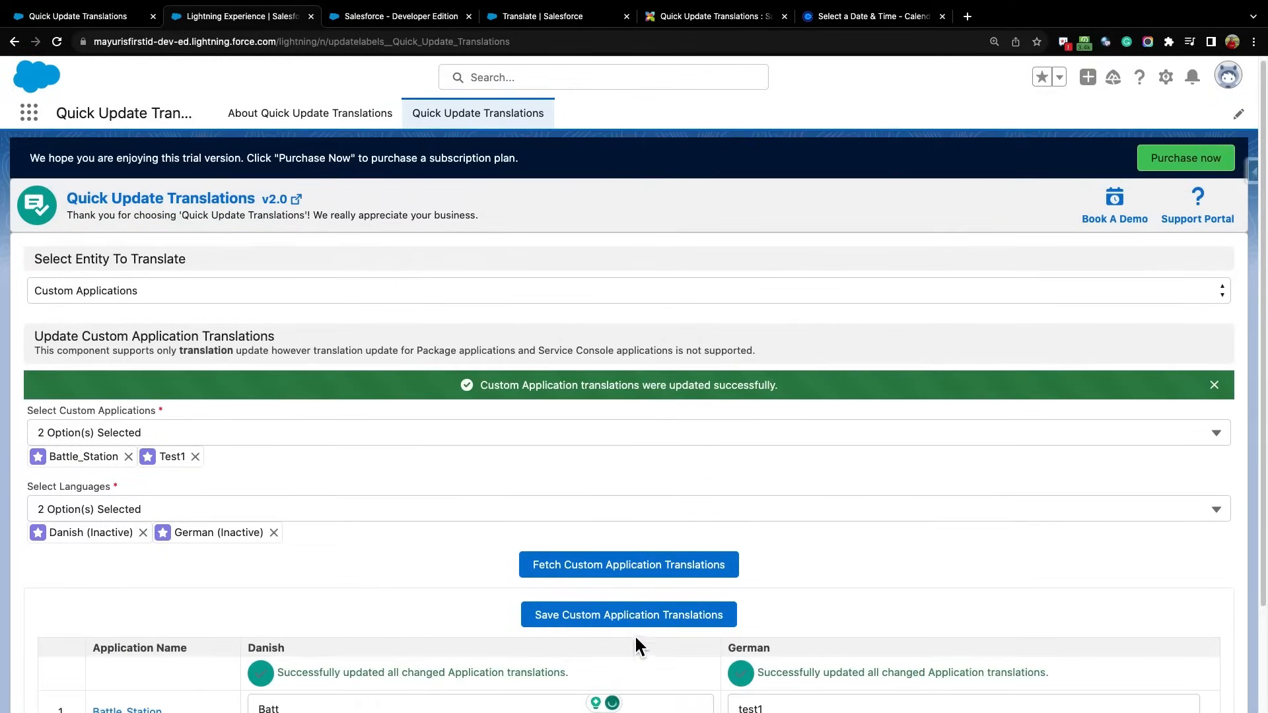
scroll(down, 3)
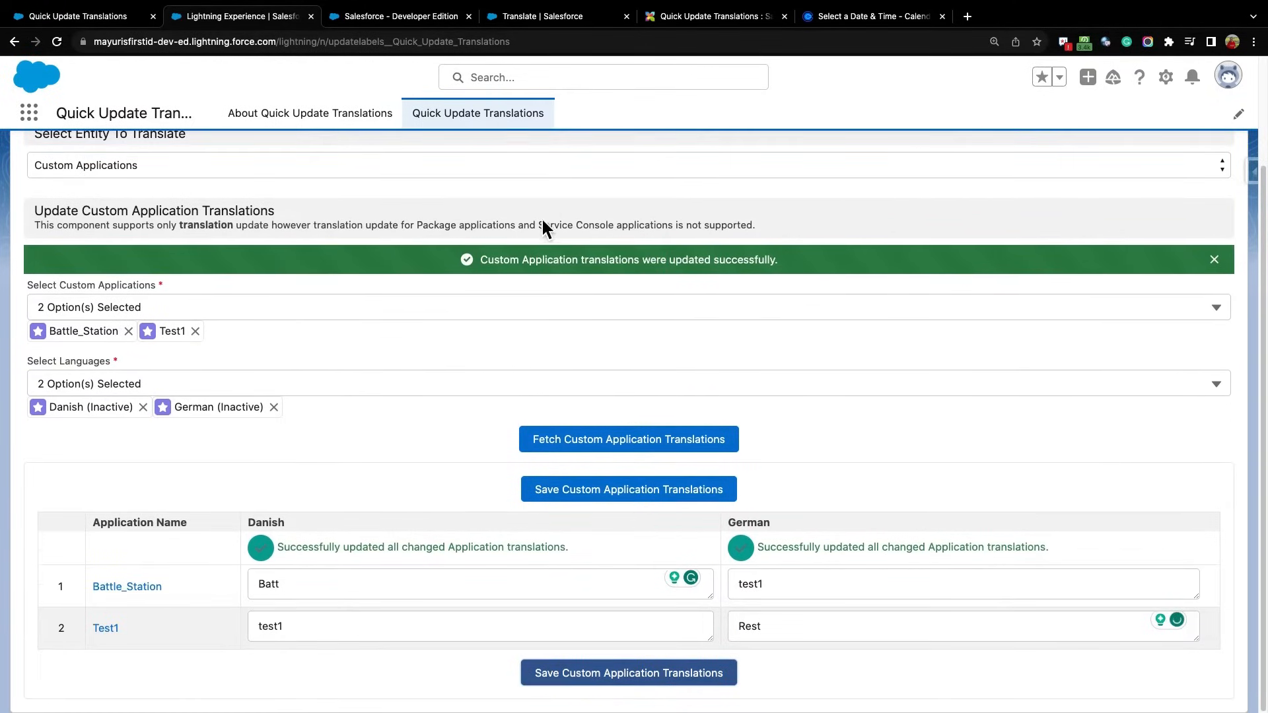
Review the German app label translations in Setup's Translation Workbench, Battle Station shown as test1
click(545, 16)
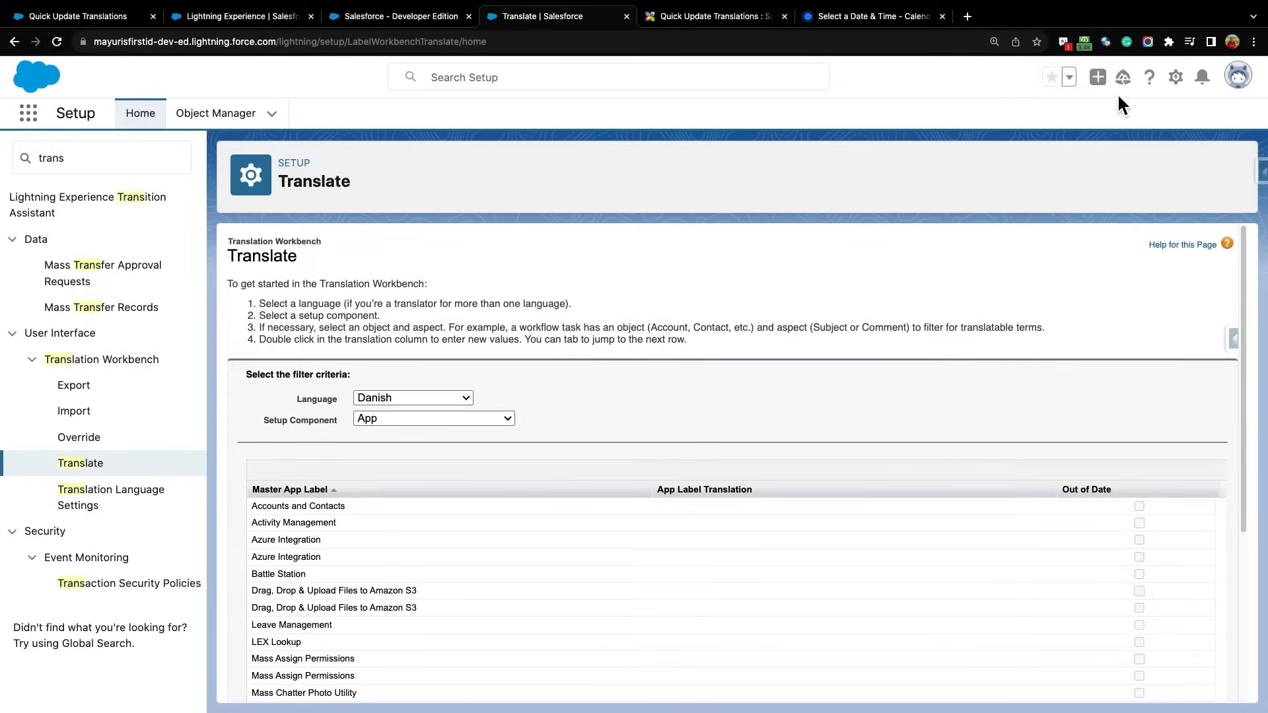
mouse_move(97, 267)
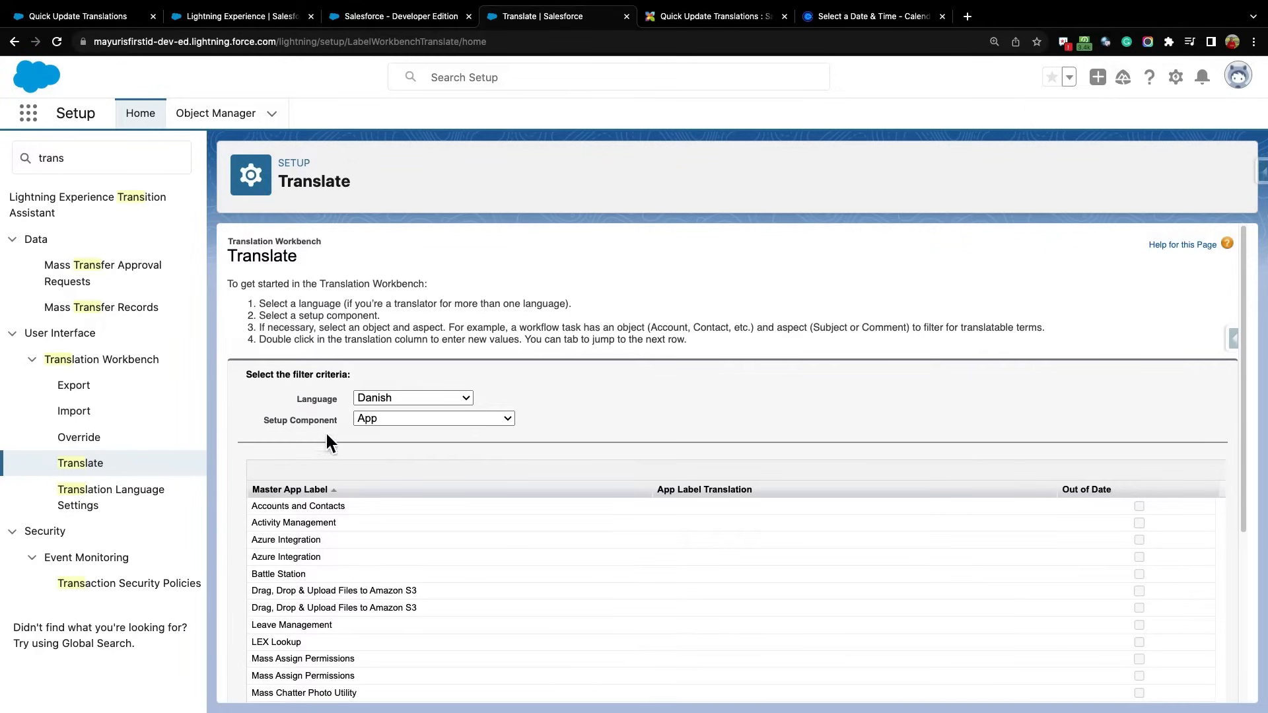
click(412, 397)
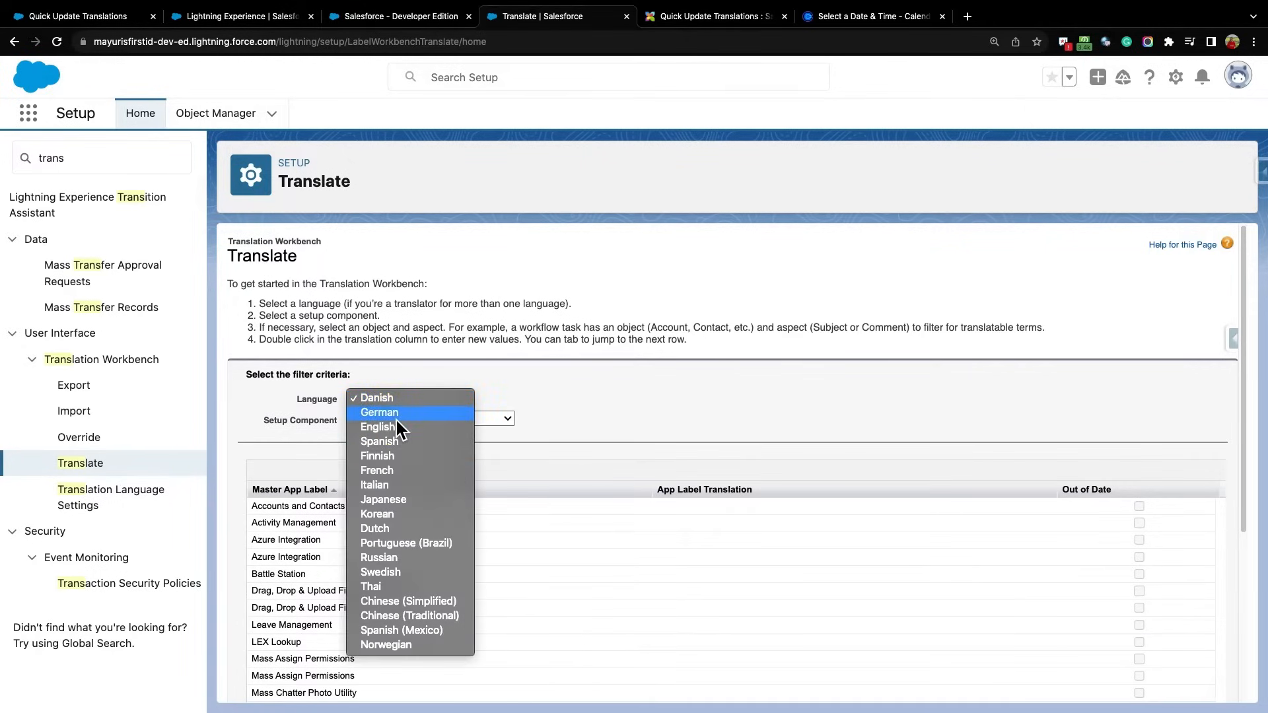
click(379, 412)
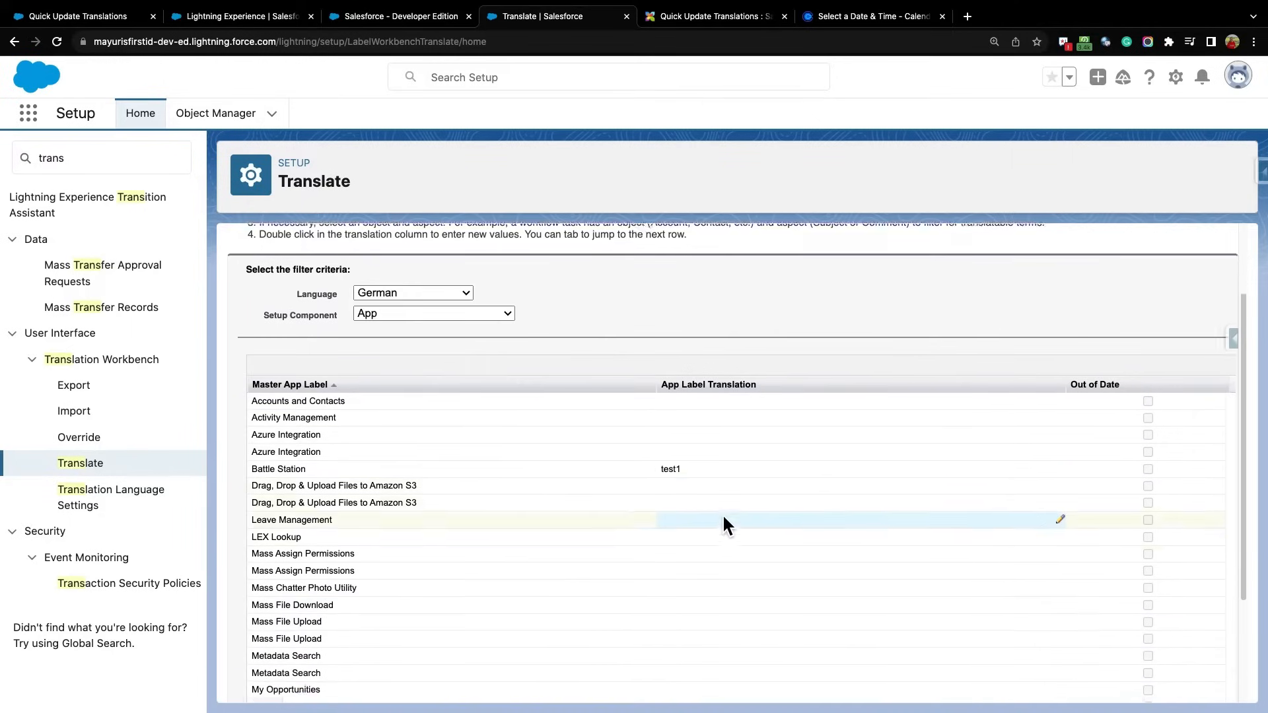
scroll(down, 3)
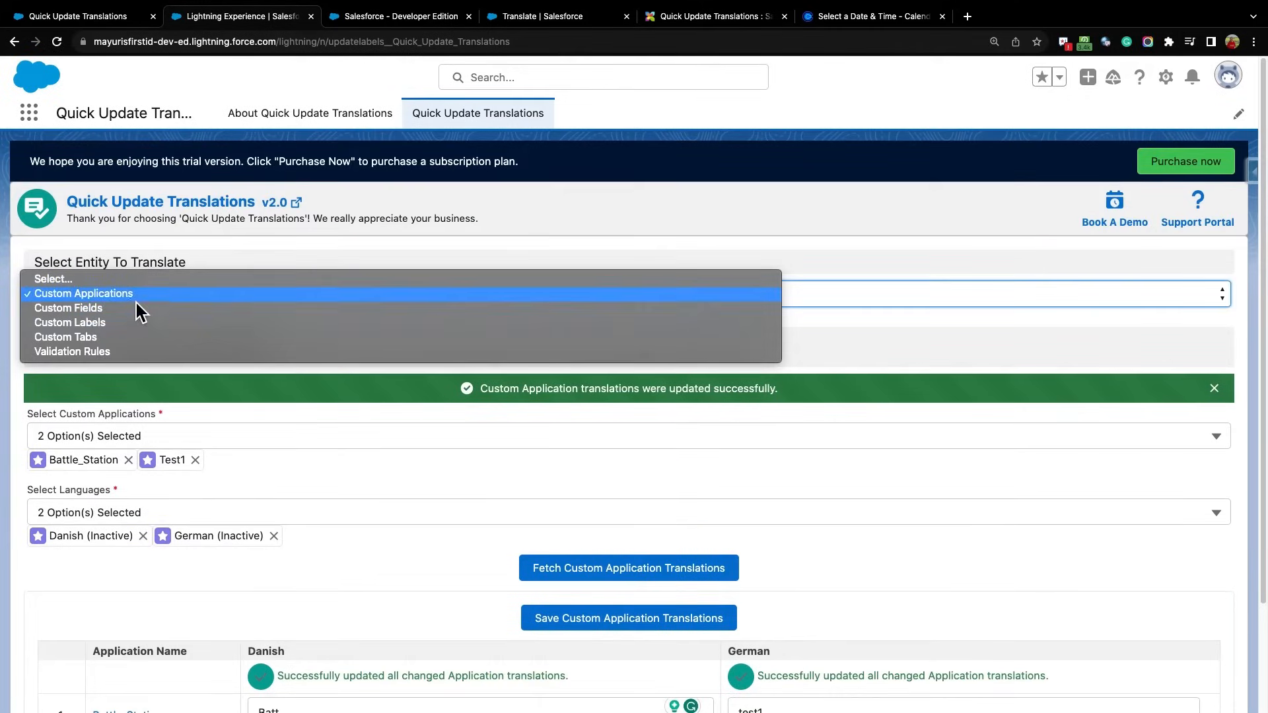
Fetch Danish and German translations for Account fields Amount__c, Area__c, City__c and fill the missing Danish label 'By'
click(68, 308)
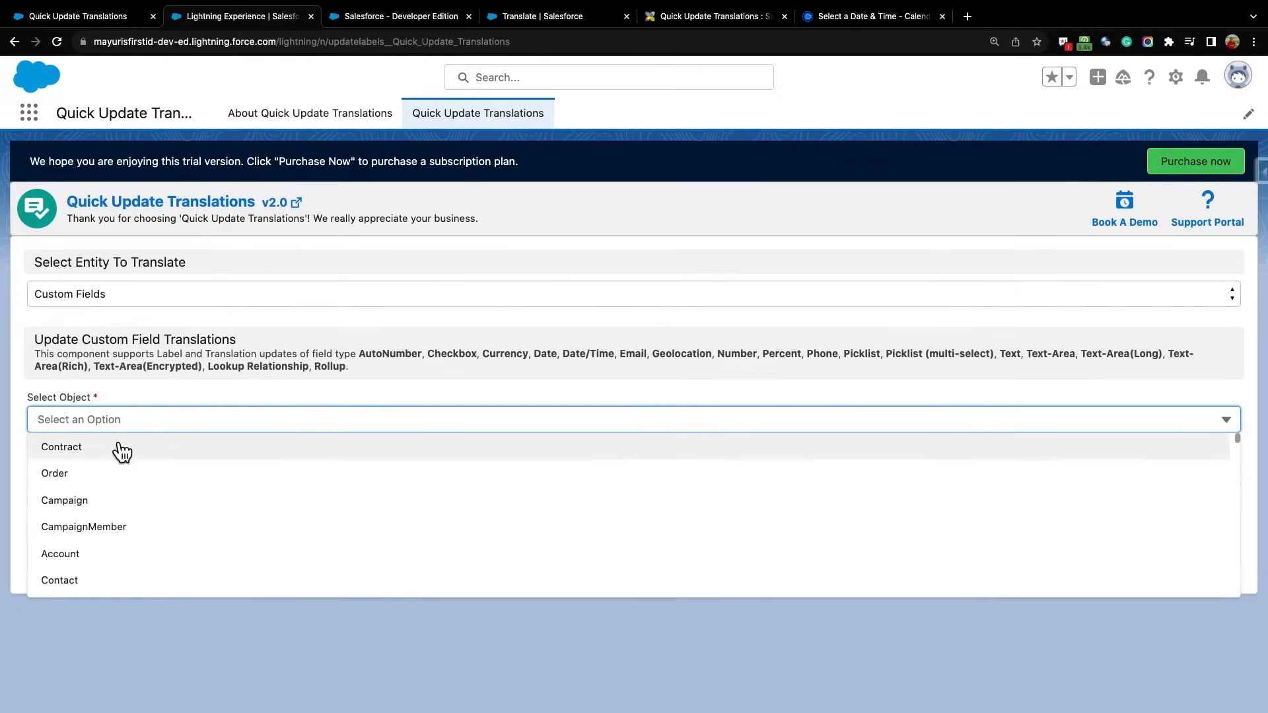
click(60, 553)
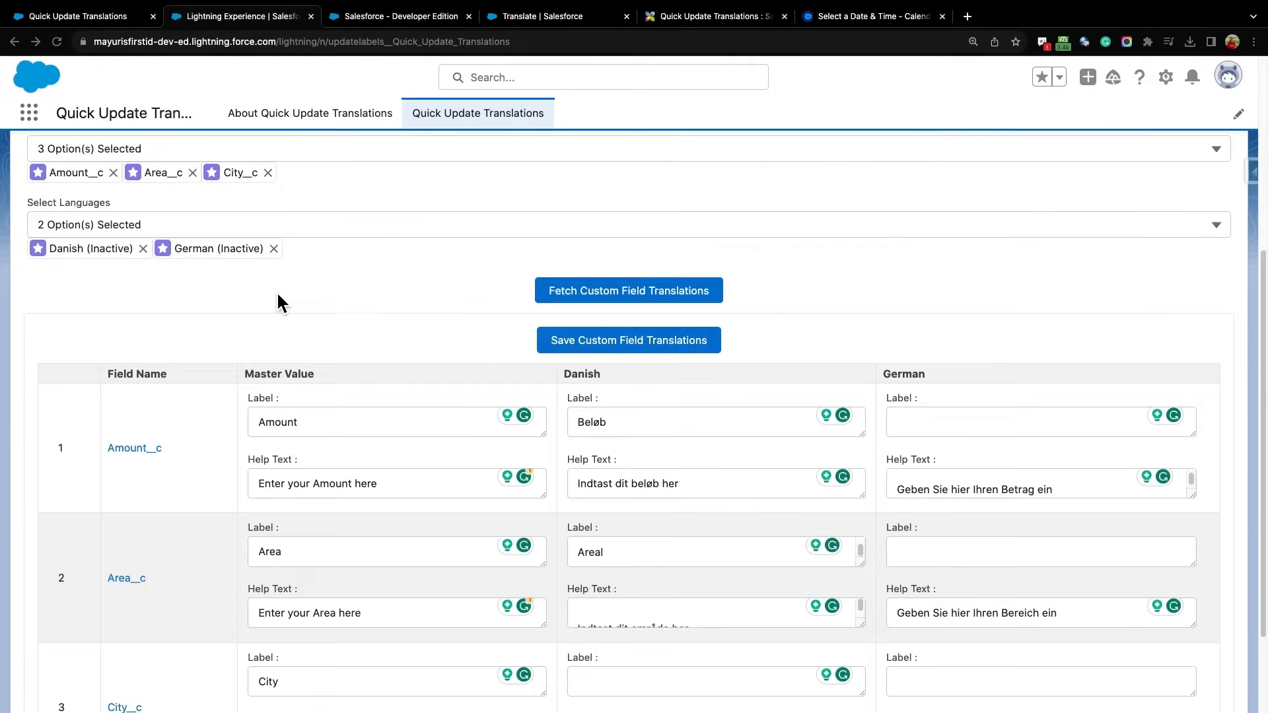
scroll(down, 3)
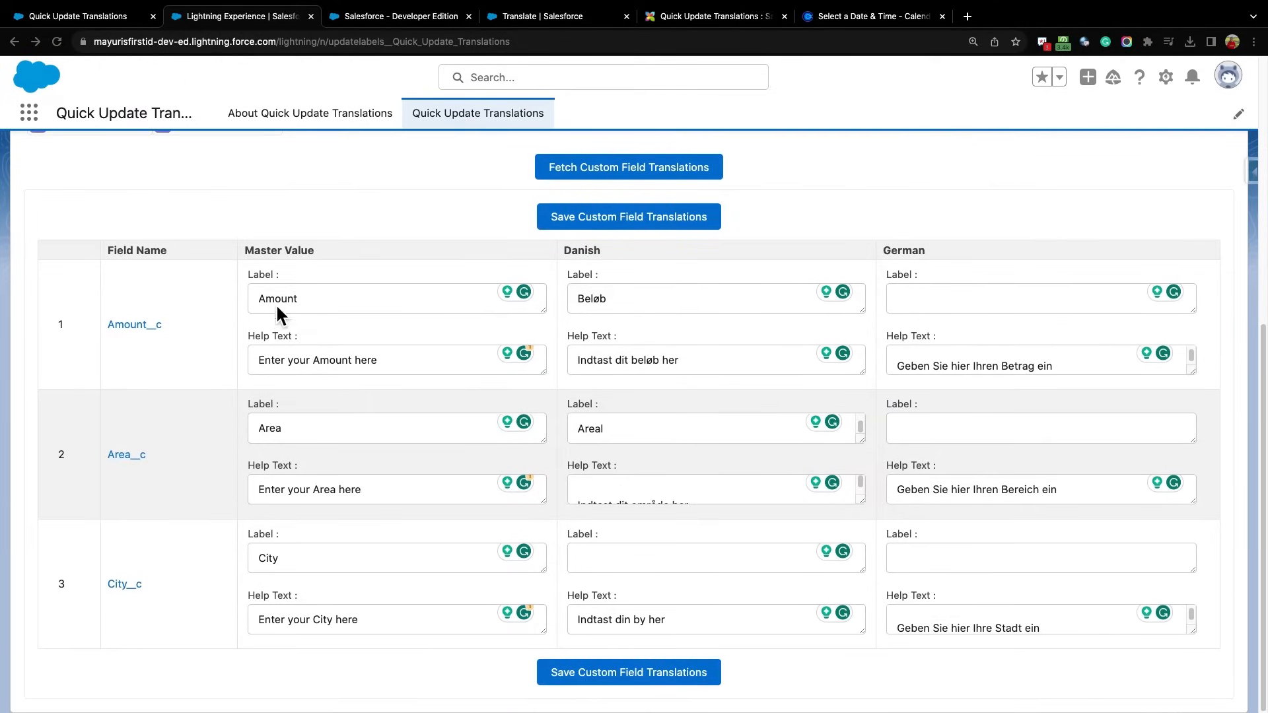
mouse_move(201, 355)
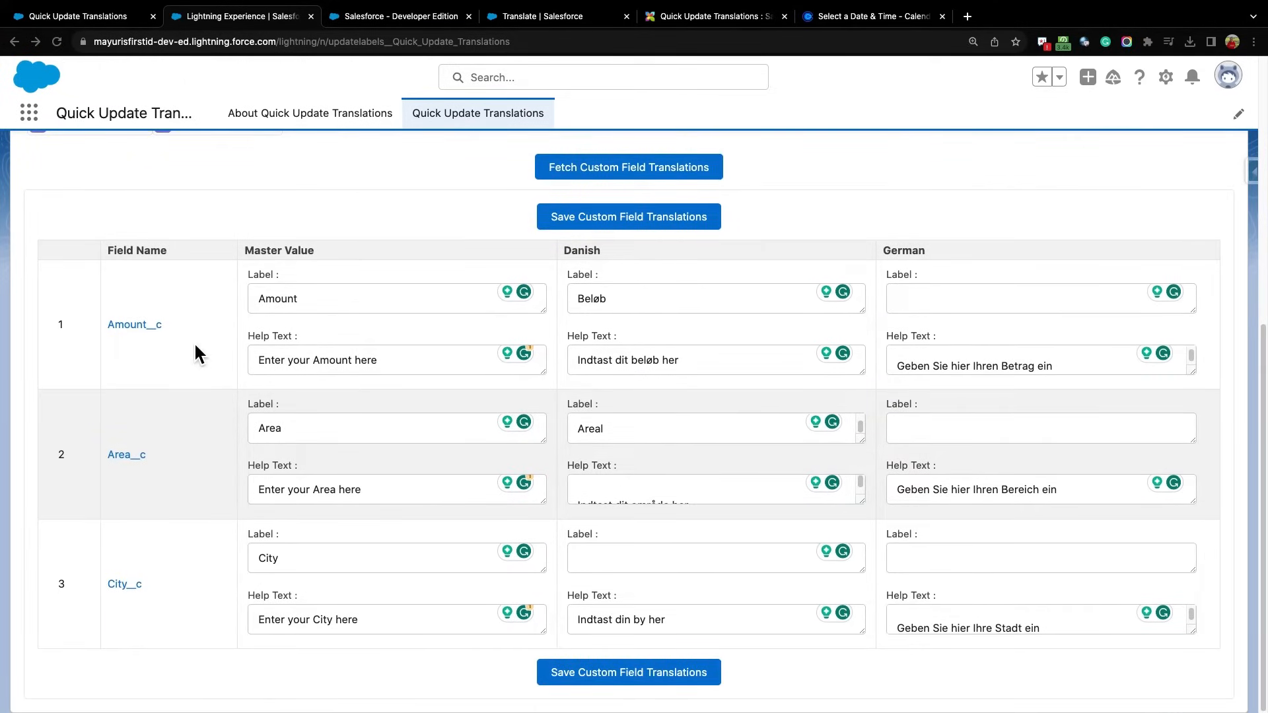
mouse_move(267, 285)
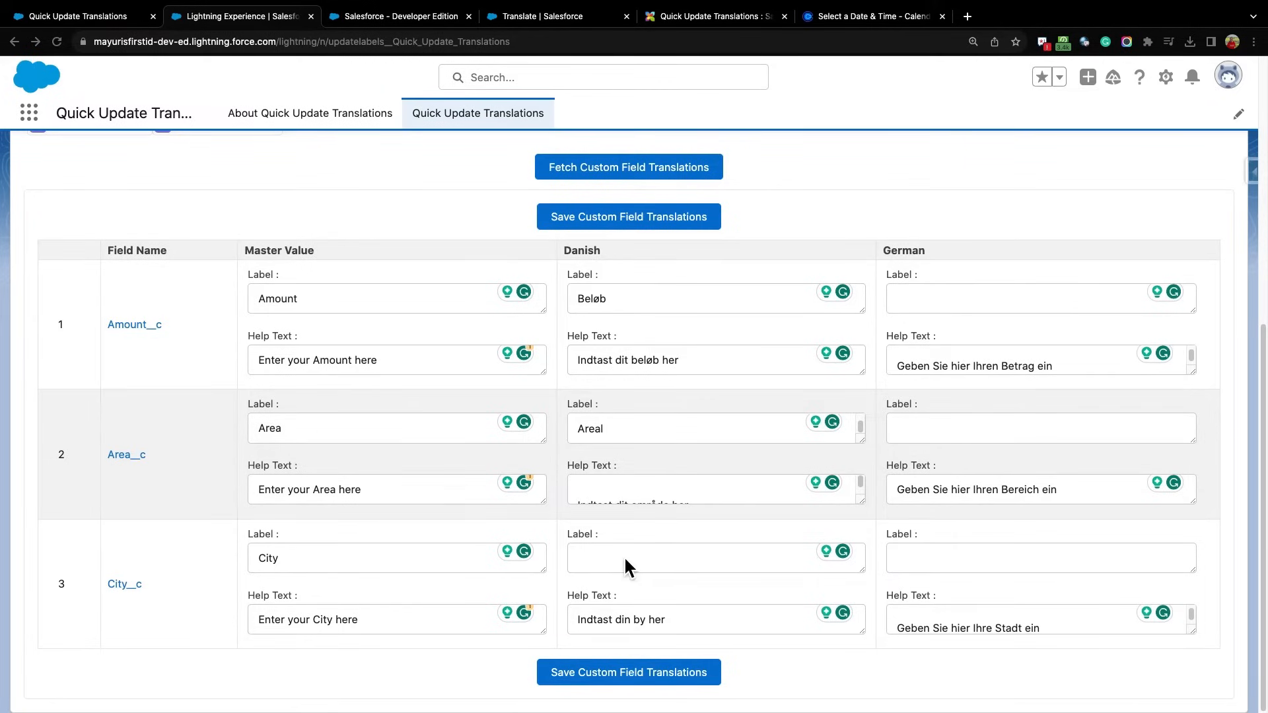
text(By)
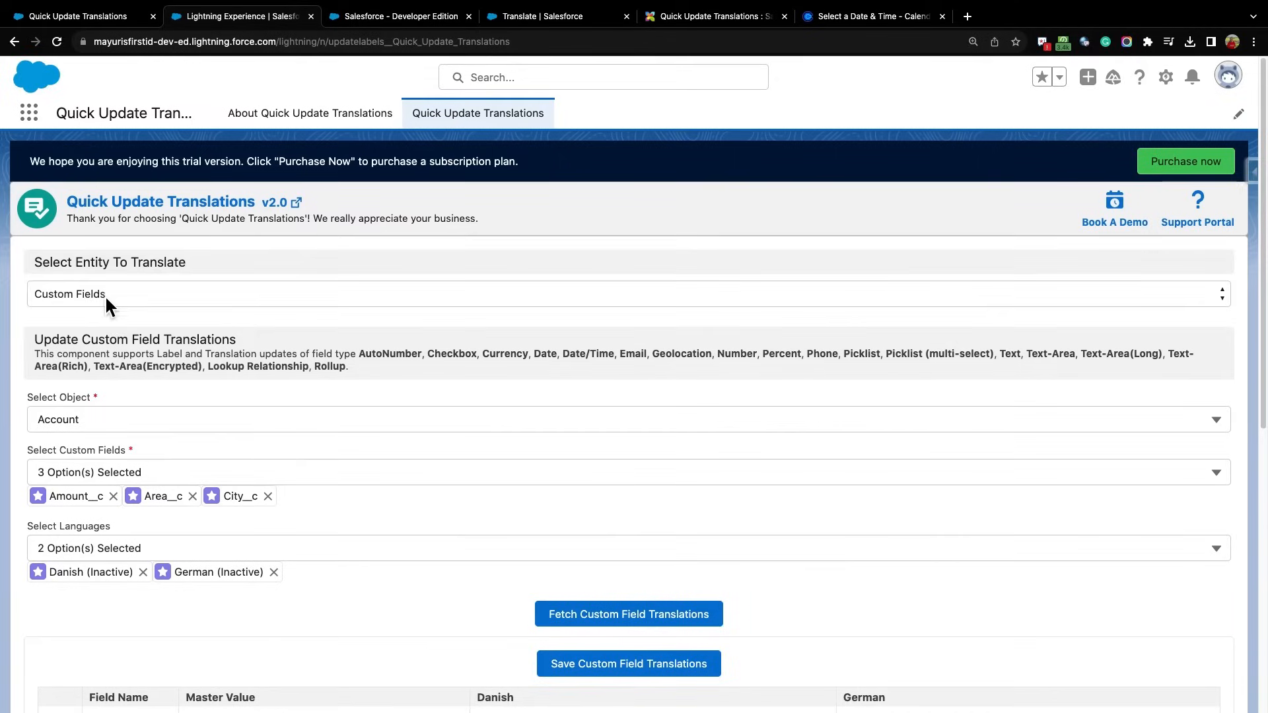
Load Spanish and Finnish translations for tabs Bike_Card1, Bike_Card and dealManagement
click(69, 295)
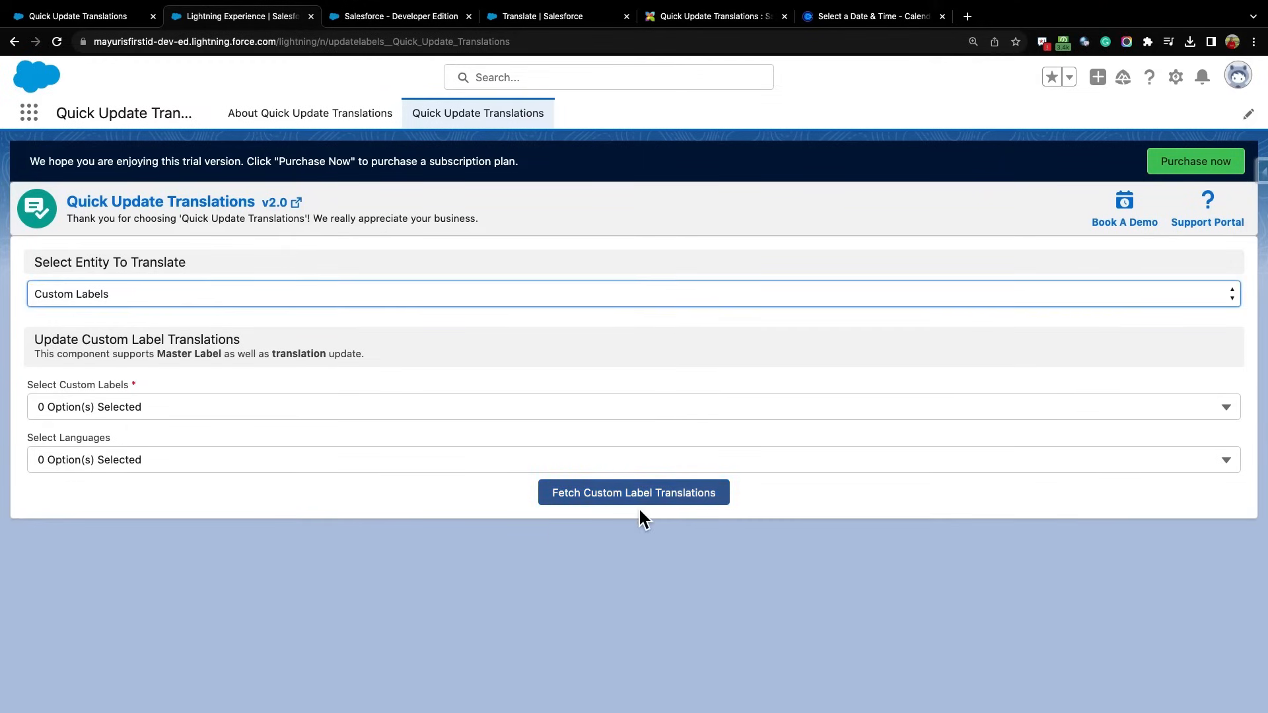
click(632, 295)
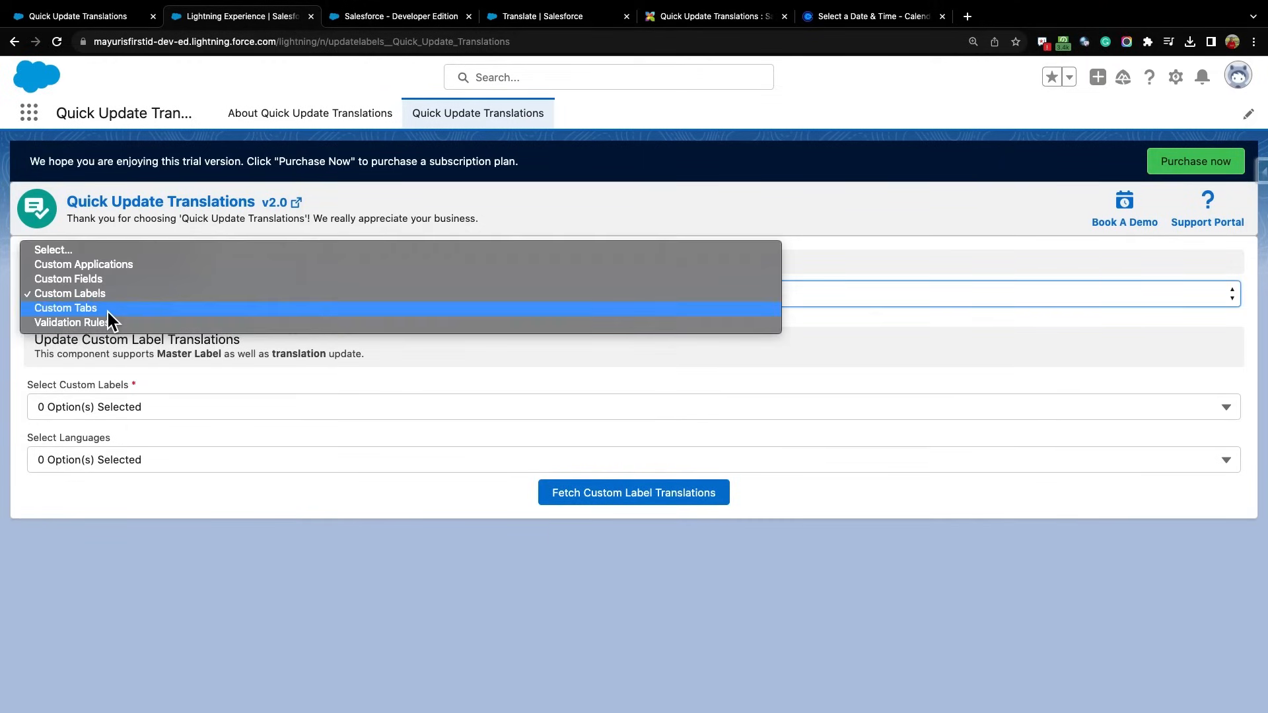
click(66, 308)
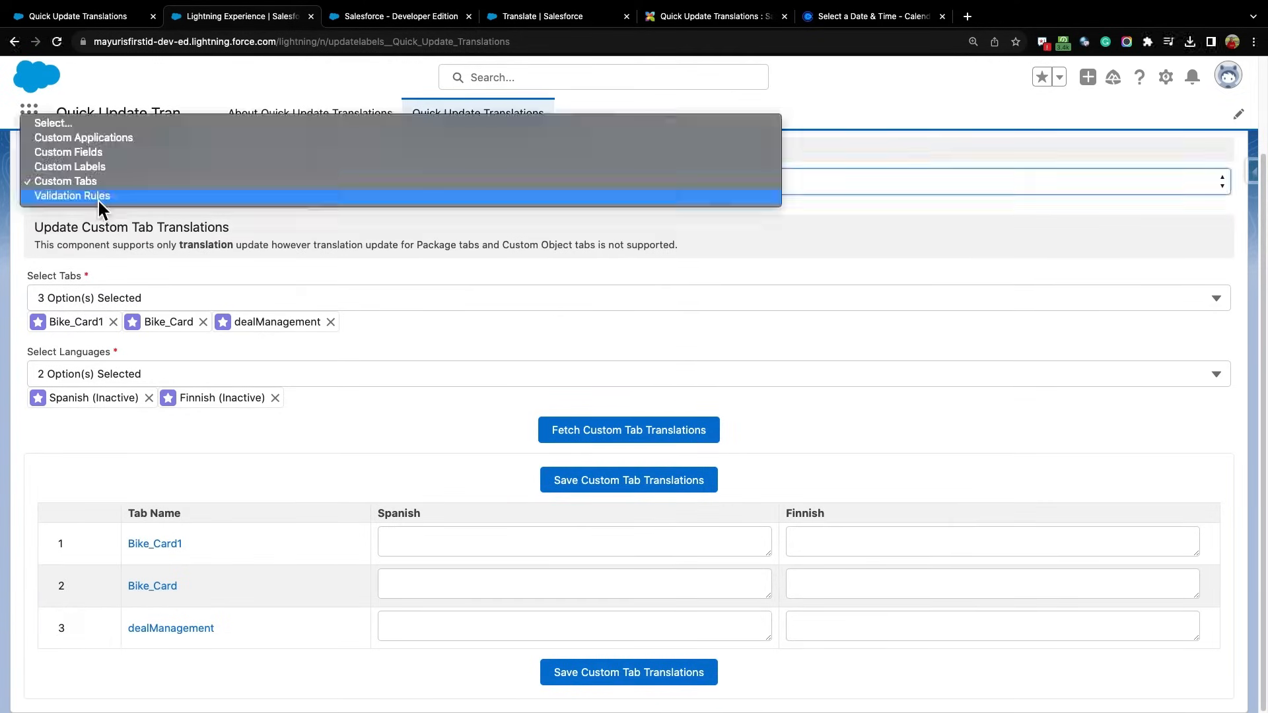
Fetch German and Spanish translations for Account validation rule test and start the Spanish text 'prue'
click(72, 195)
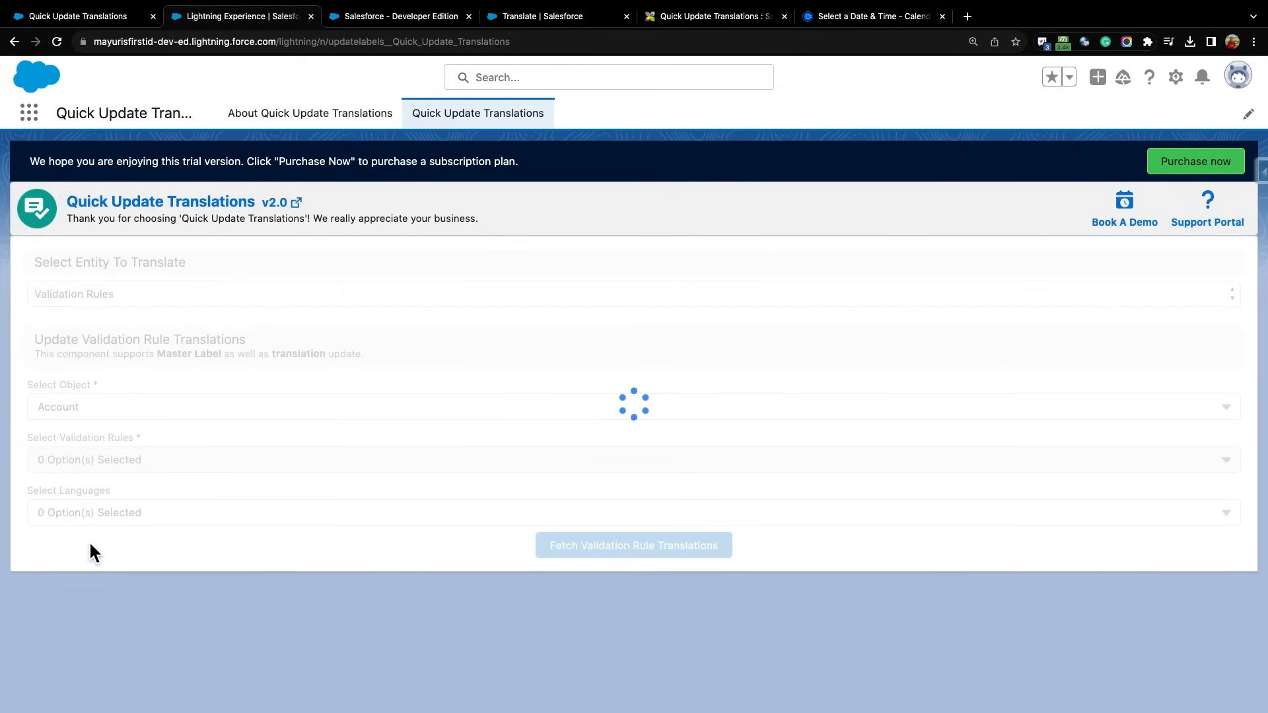
mouse_move(63, 479)
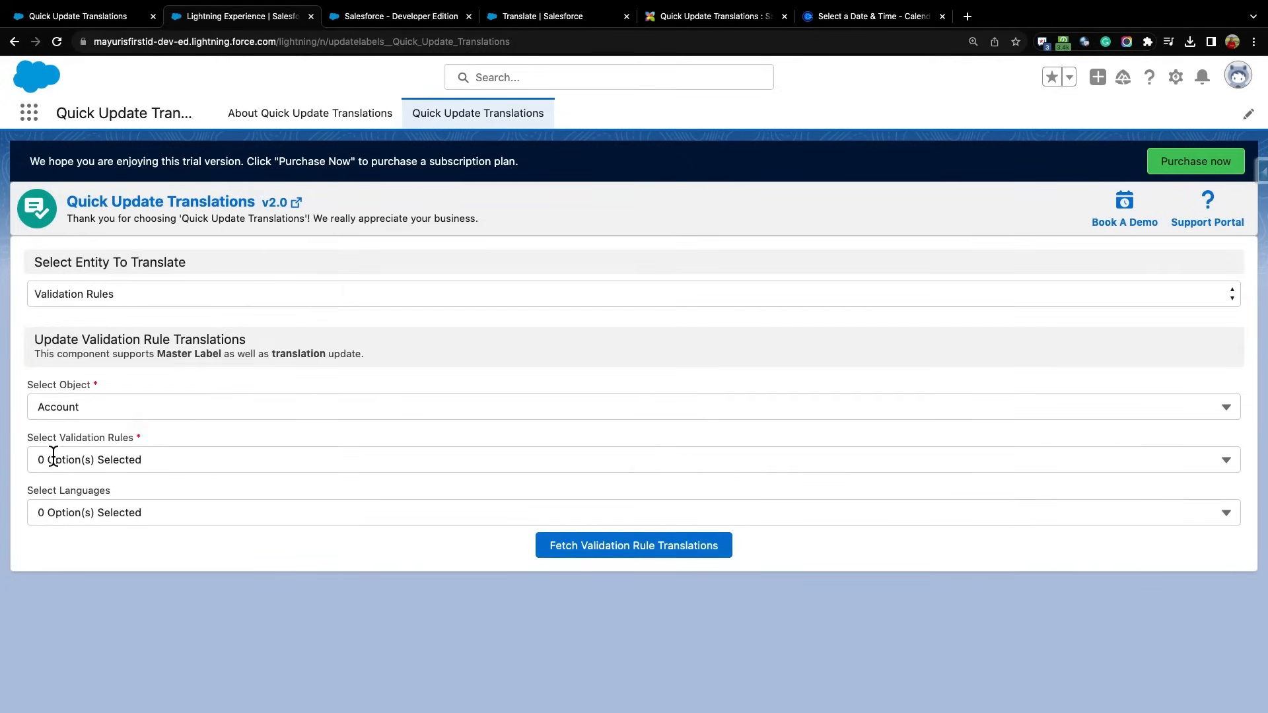
click(63, 526)
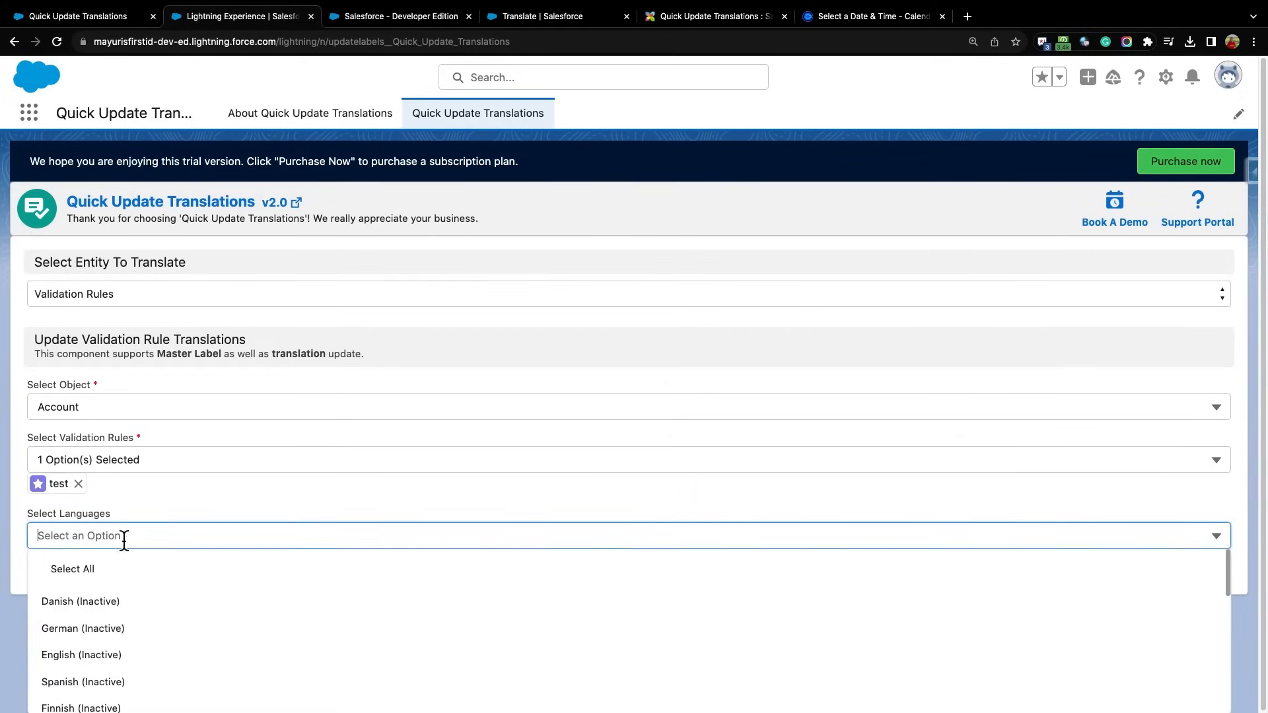
click(78, 682)
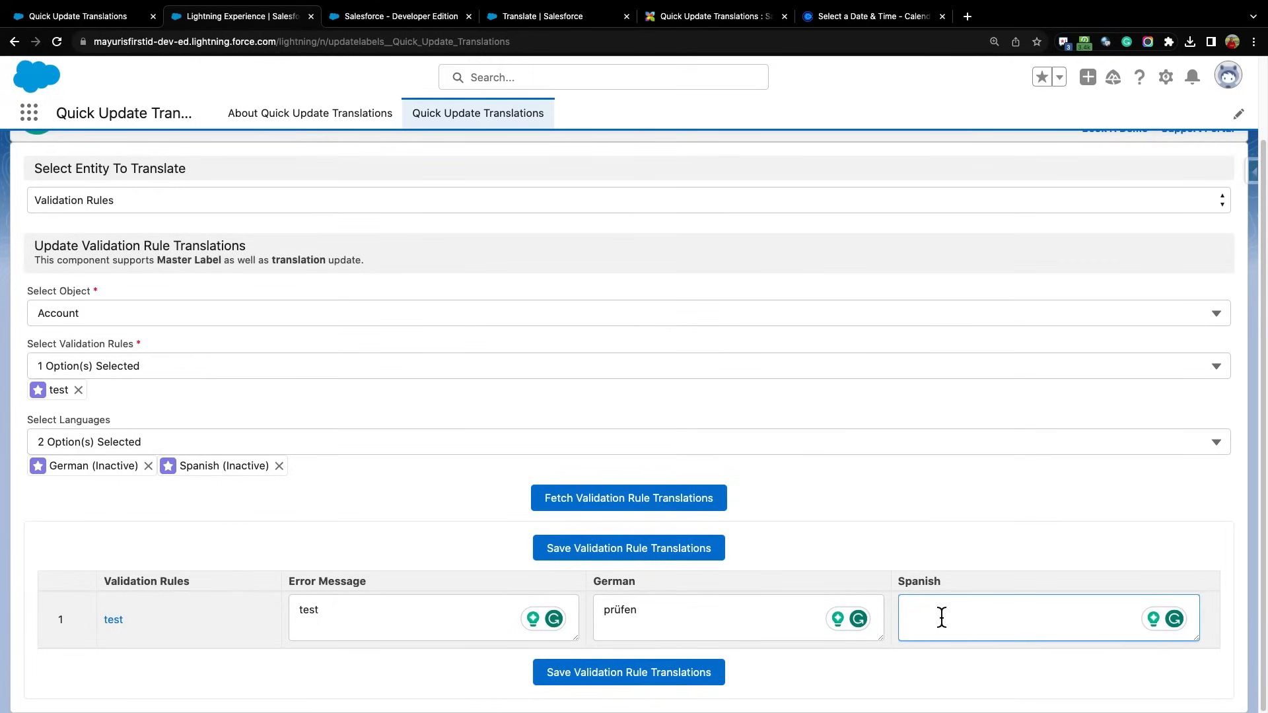
text(prue)
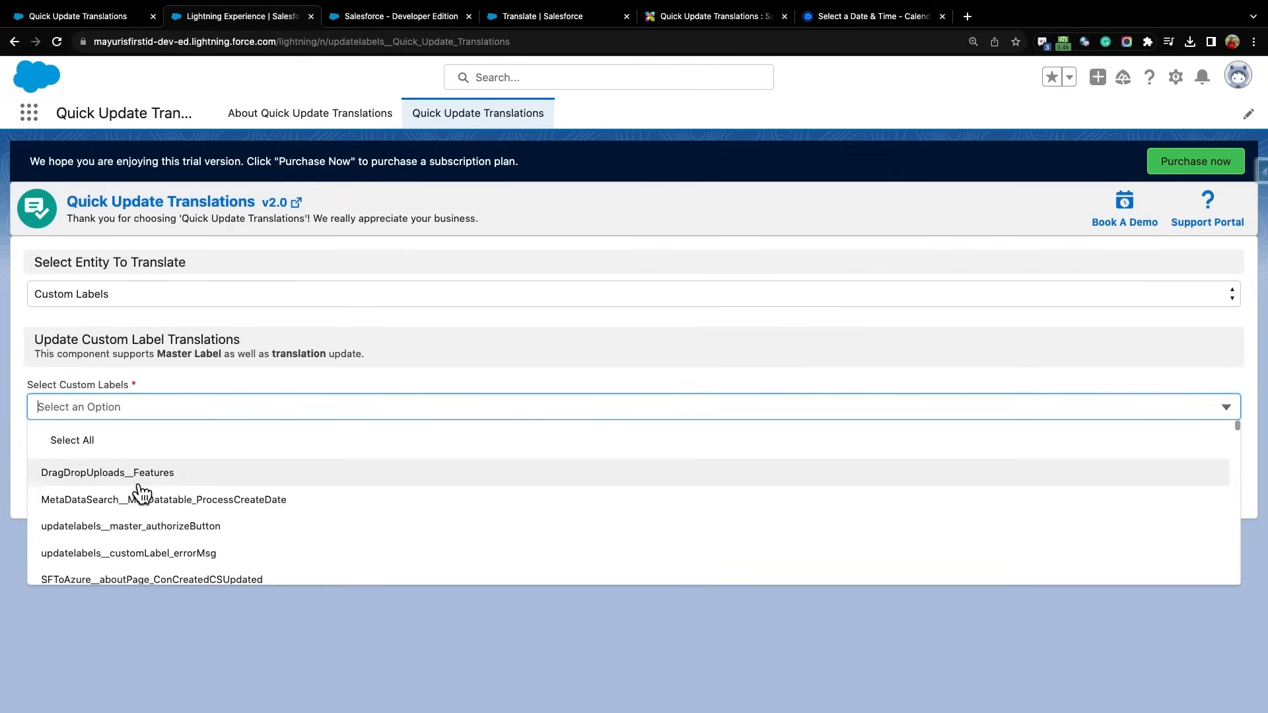
Filter the custom labels by 'test', leaving QUTtest1 and MassAssignPerm__TestId
text(test)
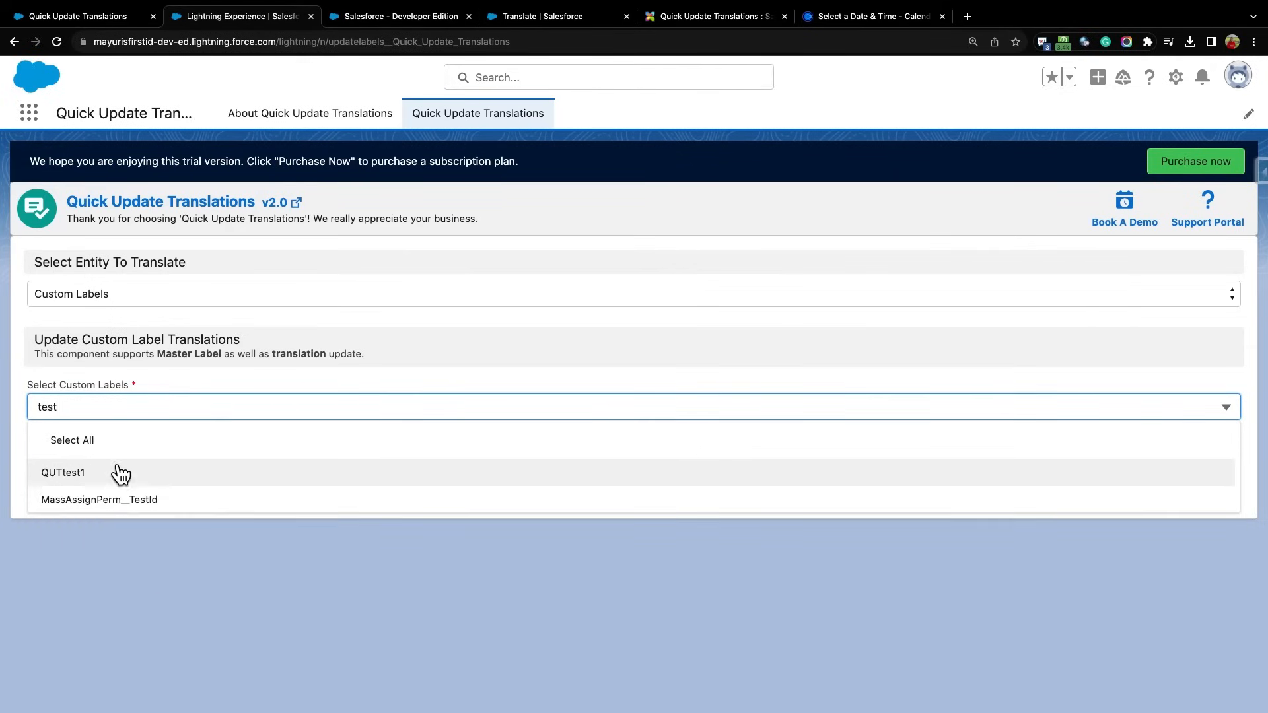
mouse_move(114, 505)
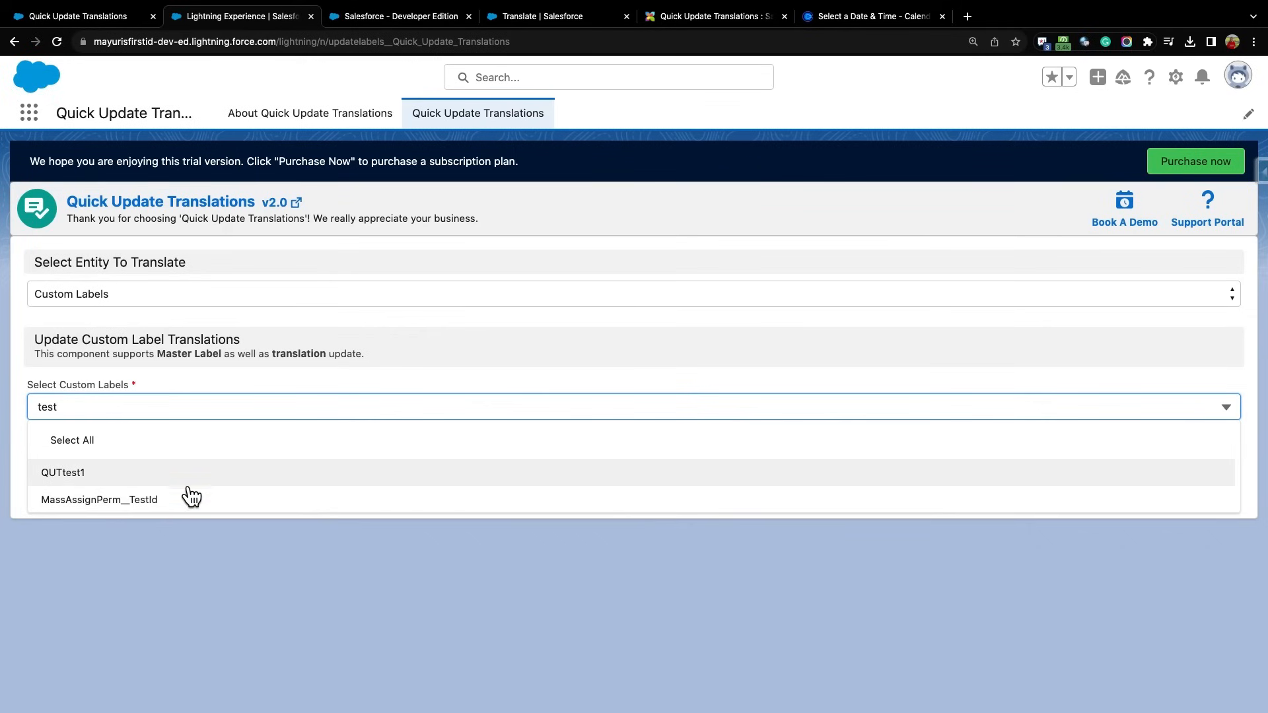
mouse_move(195, 490)
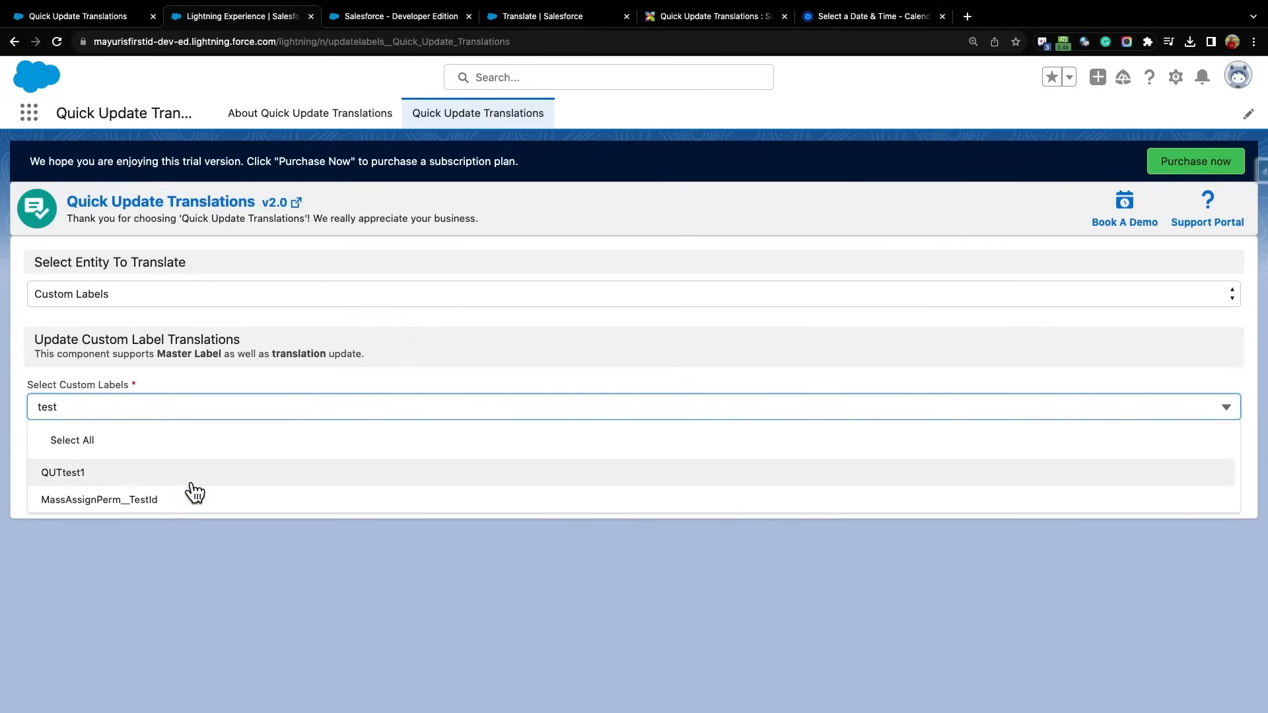
mouse_move(196, 504)
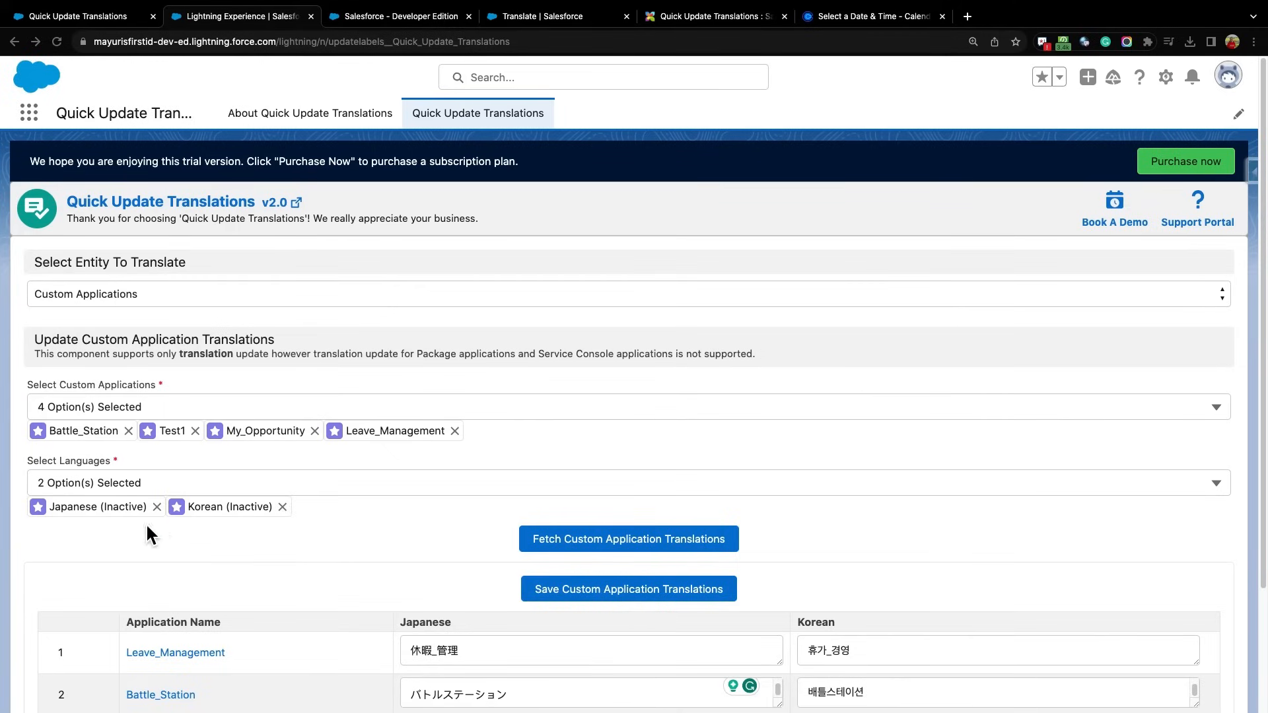
Review the Japanese and Korean names fetched for the four custom applications
scroll(down, 3)
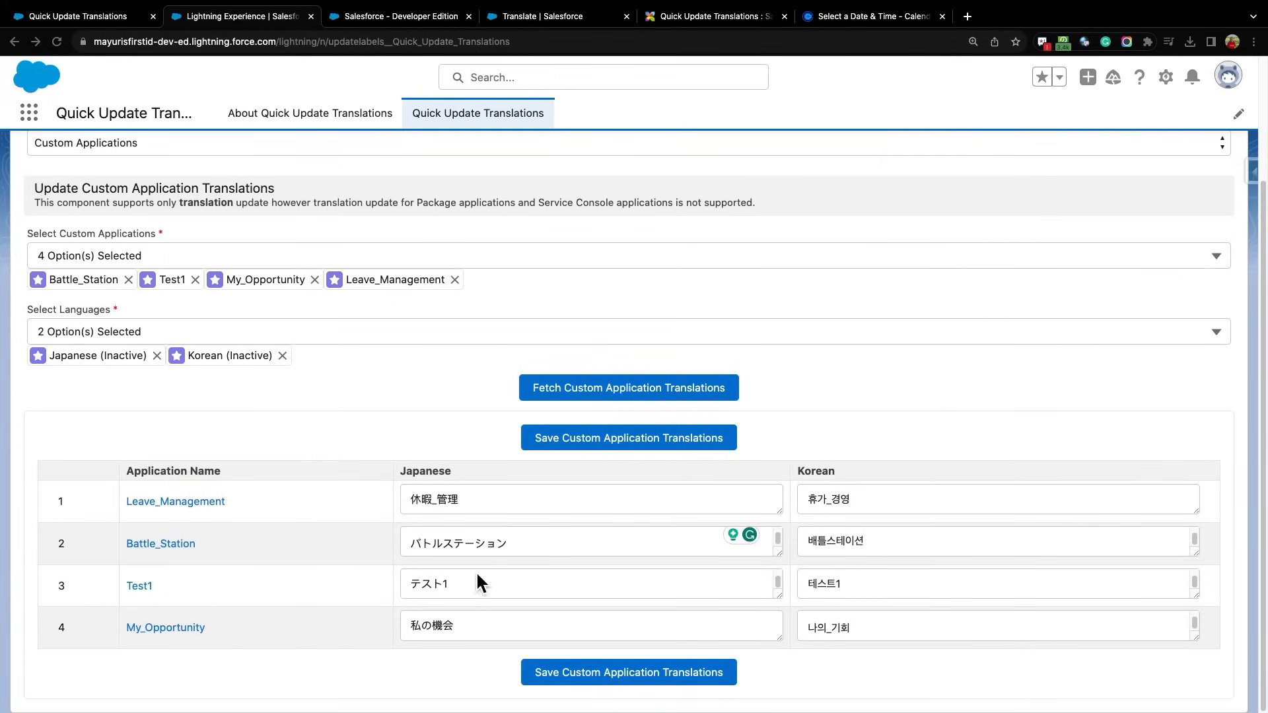
mouse_move(879, 686)
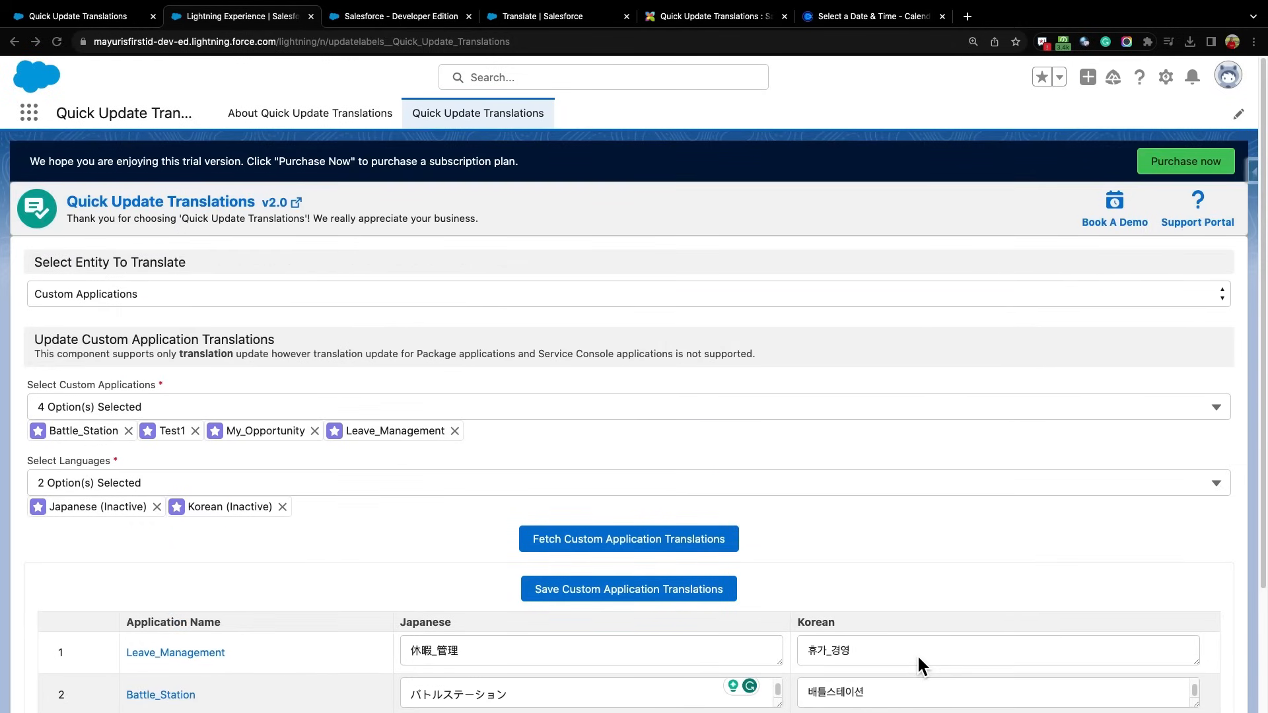
mouse_move(943, 235)
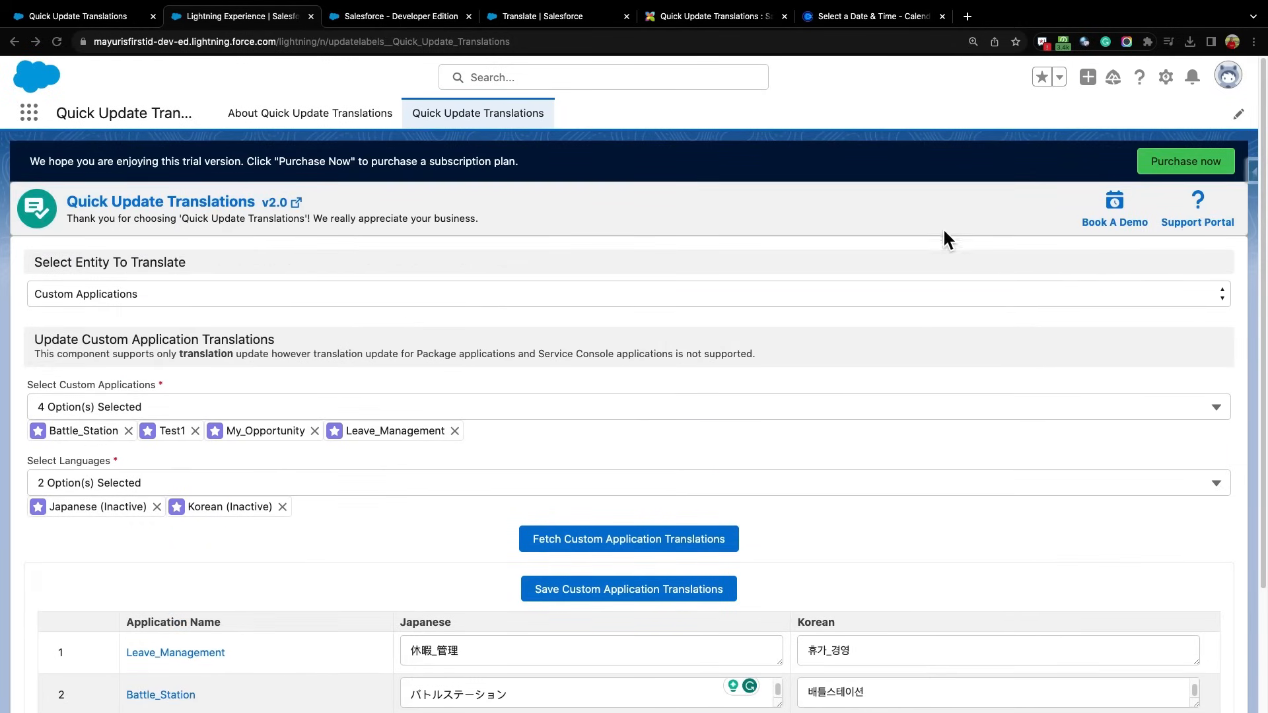
Browse the Quick Update Translations solution articles on Satrang's Freshdesk support portal
click(711, 16)
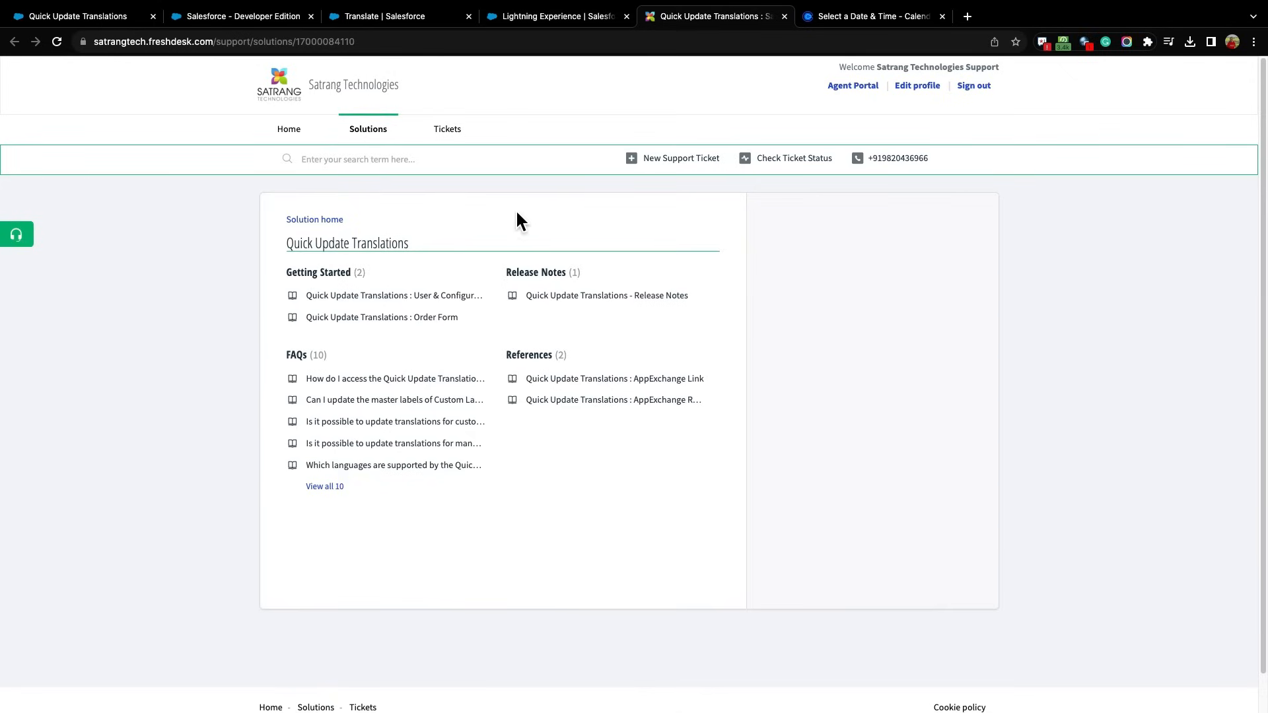
mouse_move(482, 318)
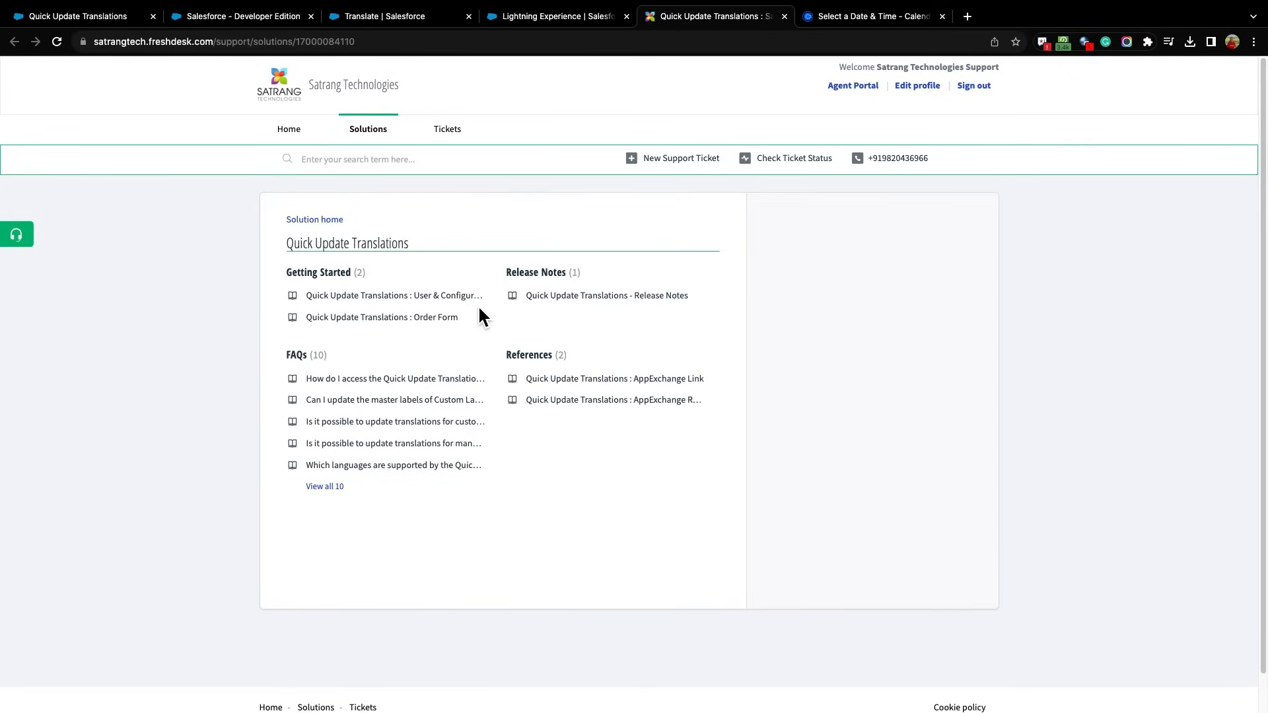
scroll(down, 3)
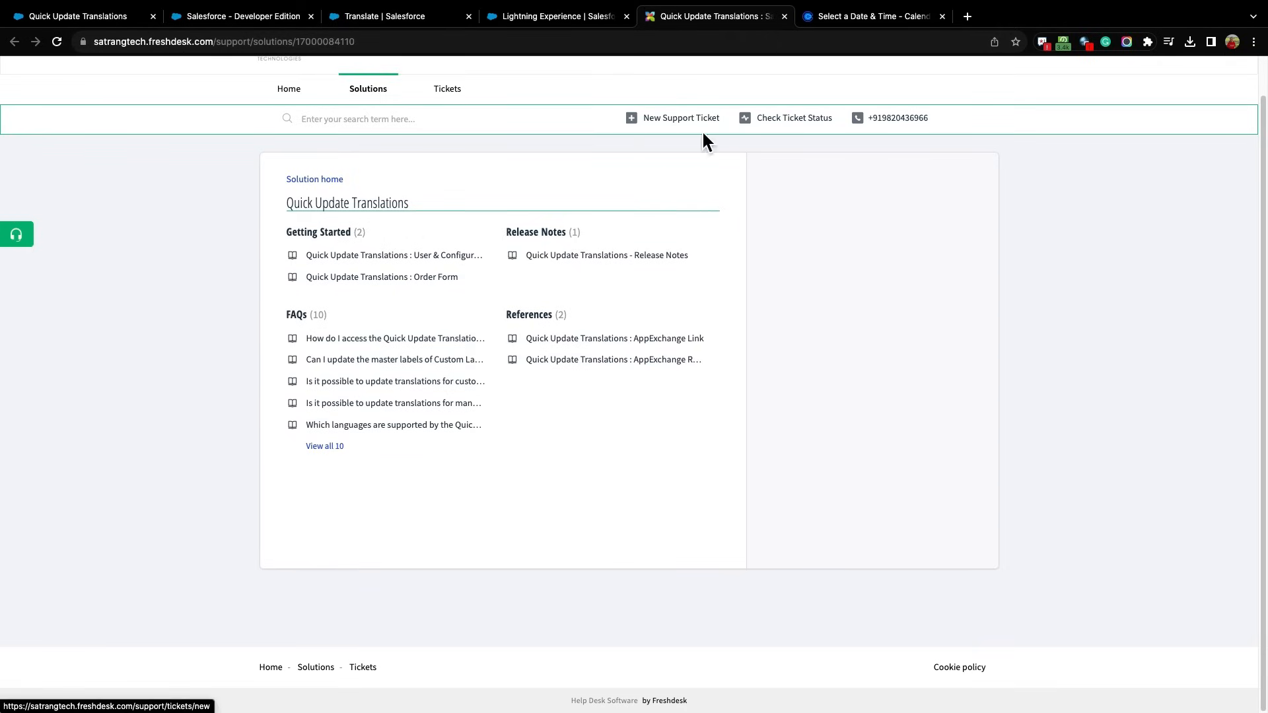
mouse_move(759, 105)
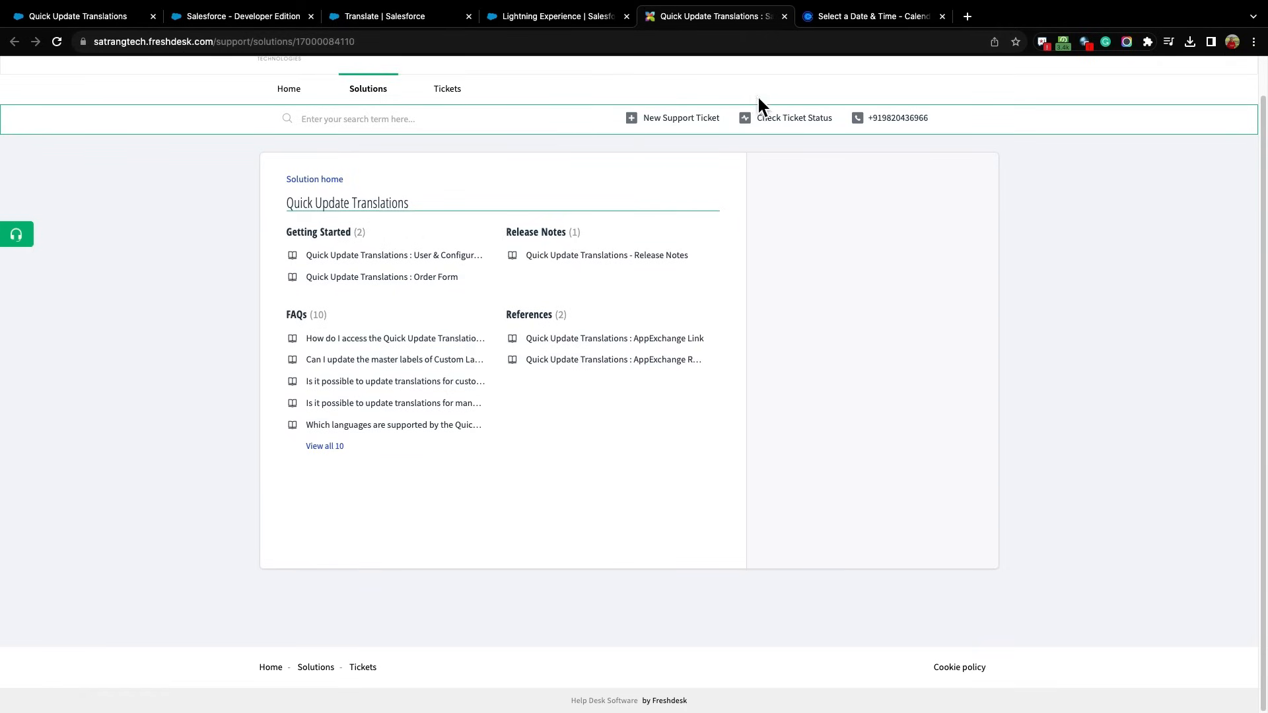
Show Satrang's Calendly demo booking page and then the AppExchange listing
click(556, 18)
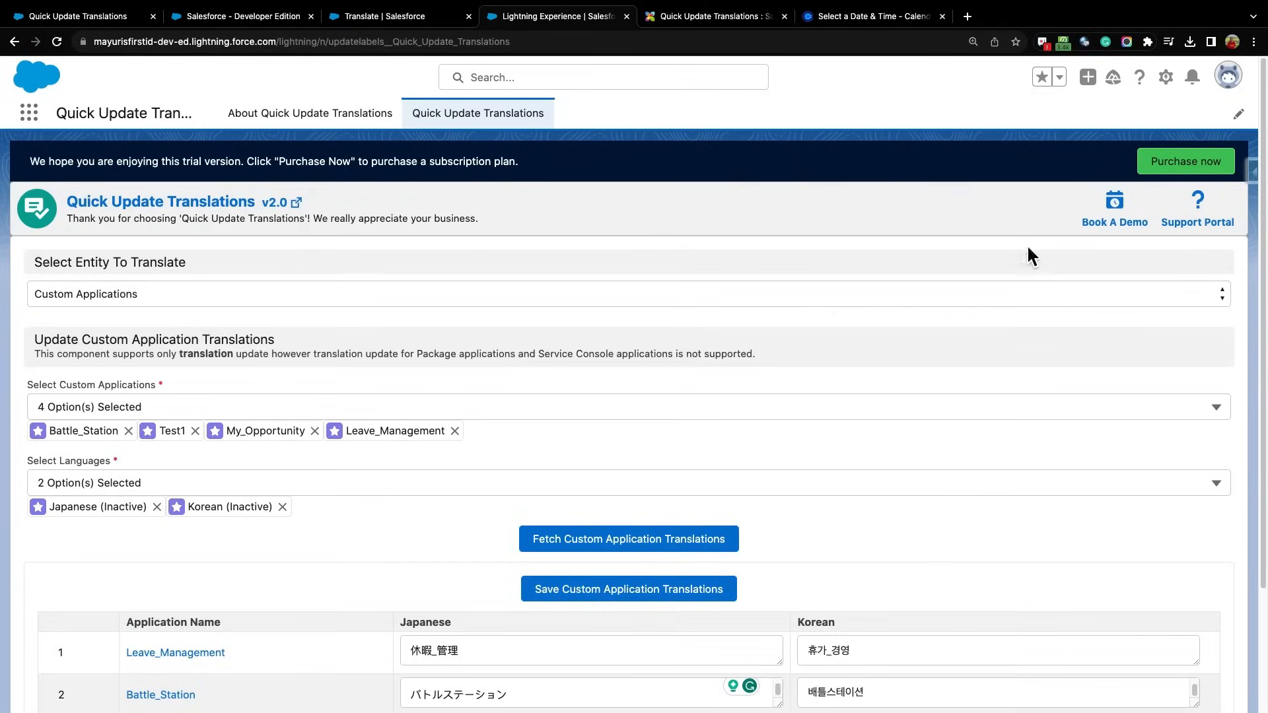
click(871, 16)
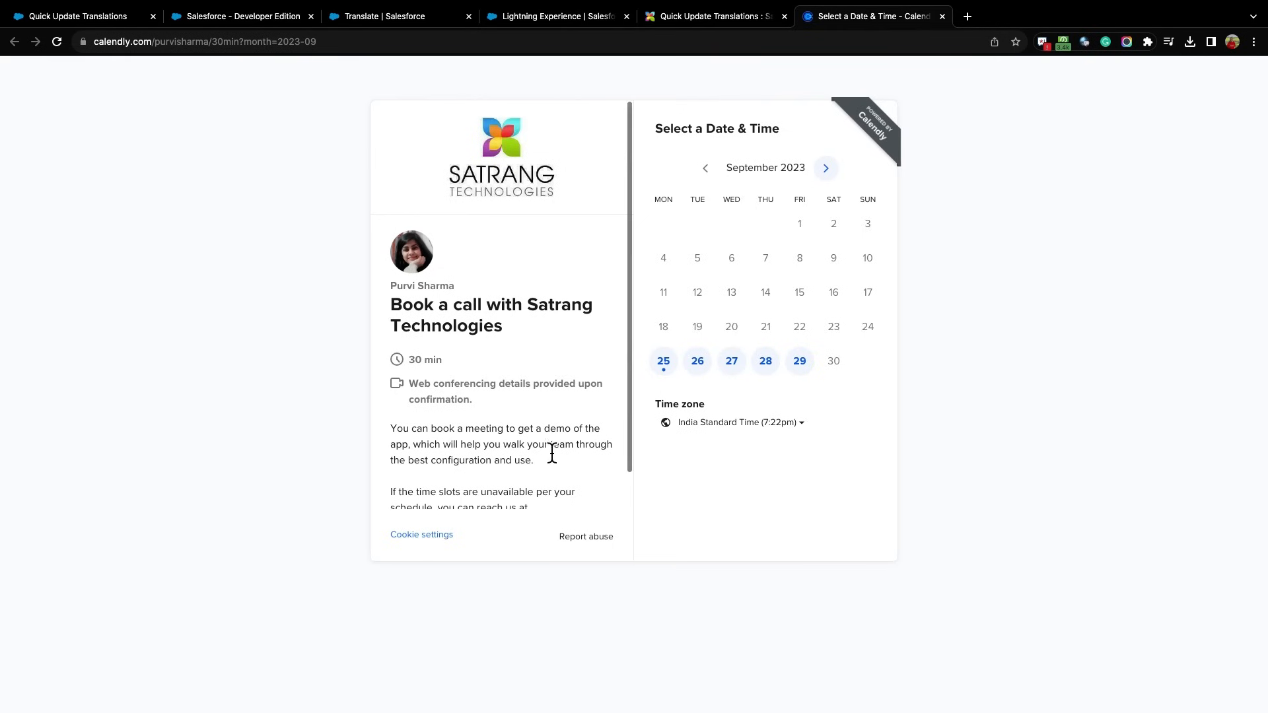
click(78, 16)
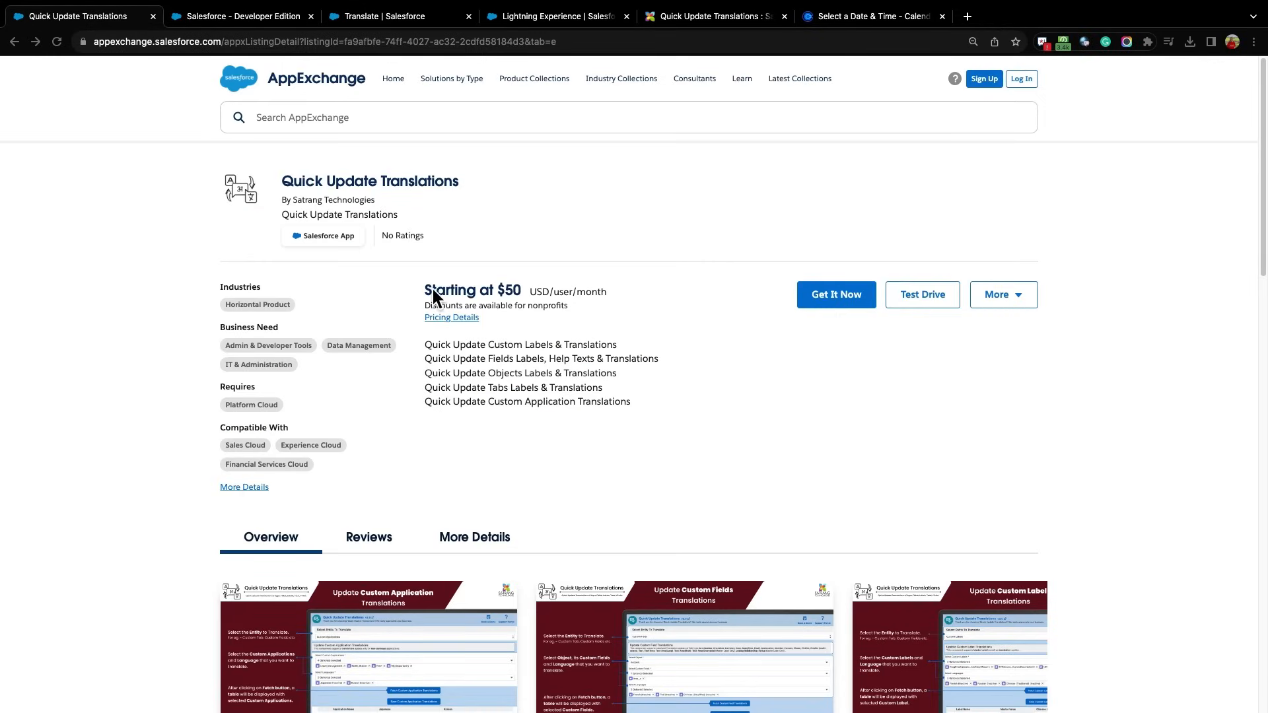
mouse_move(936, 262)
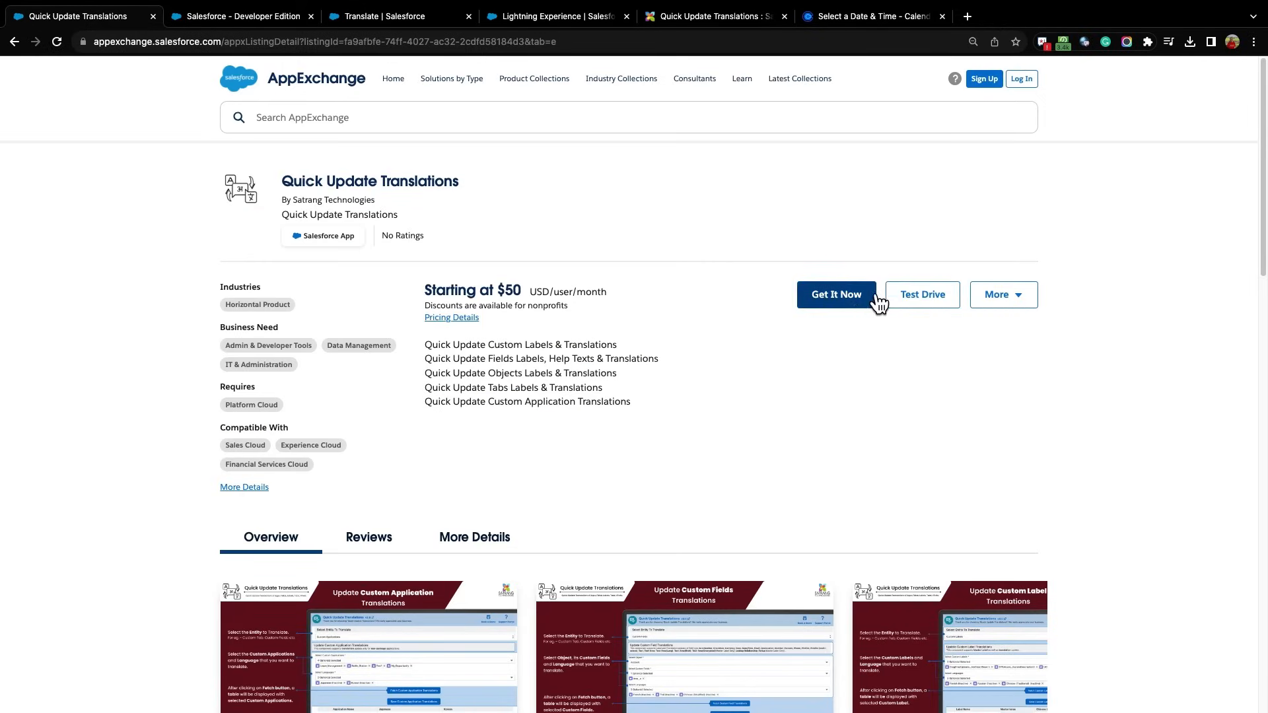
scroll(down, 3)
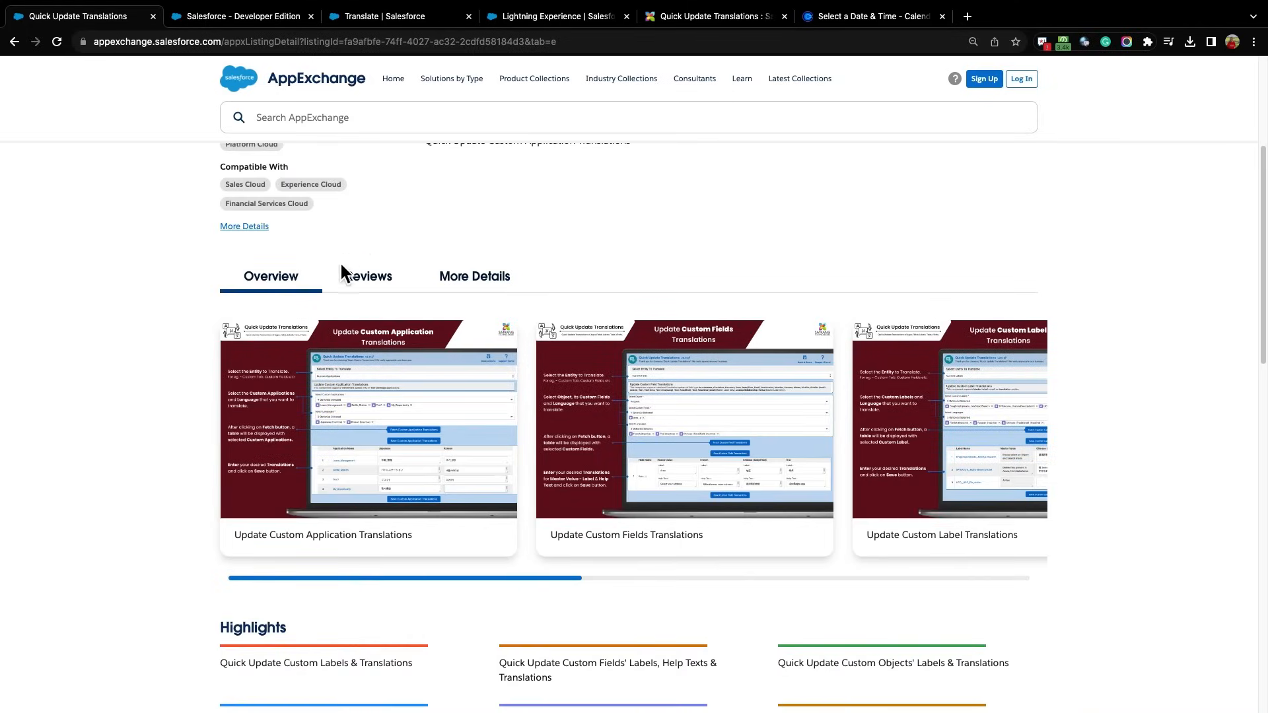